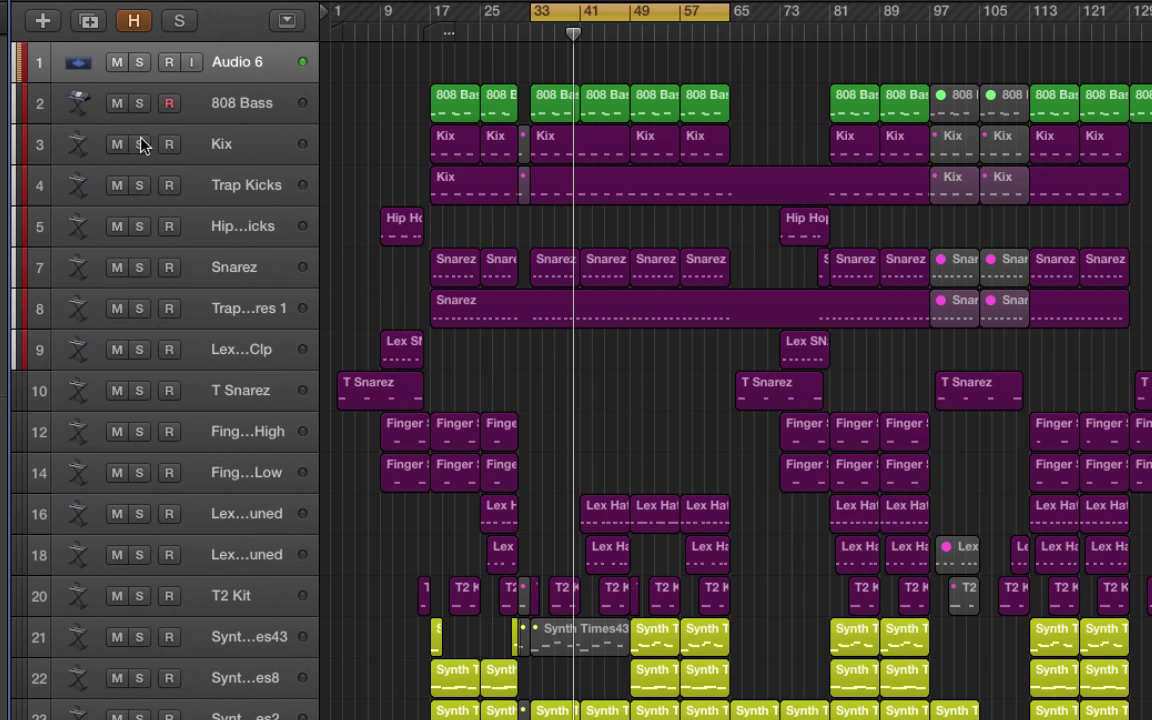
- Solo the drum tracks from Kix through the hi-hats, plus T2 Kit
{"action": "left_click", "coordinate": [166, 62]}
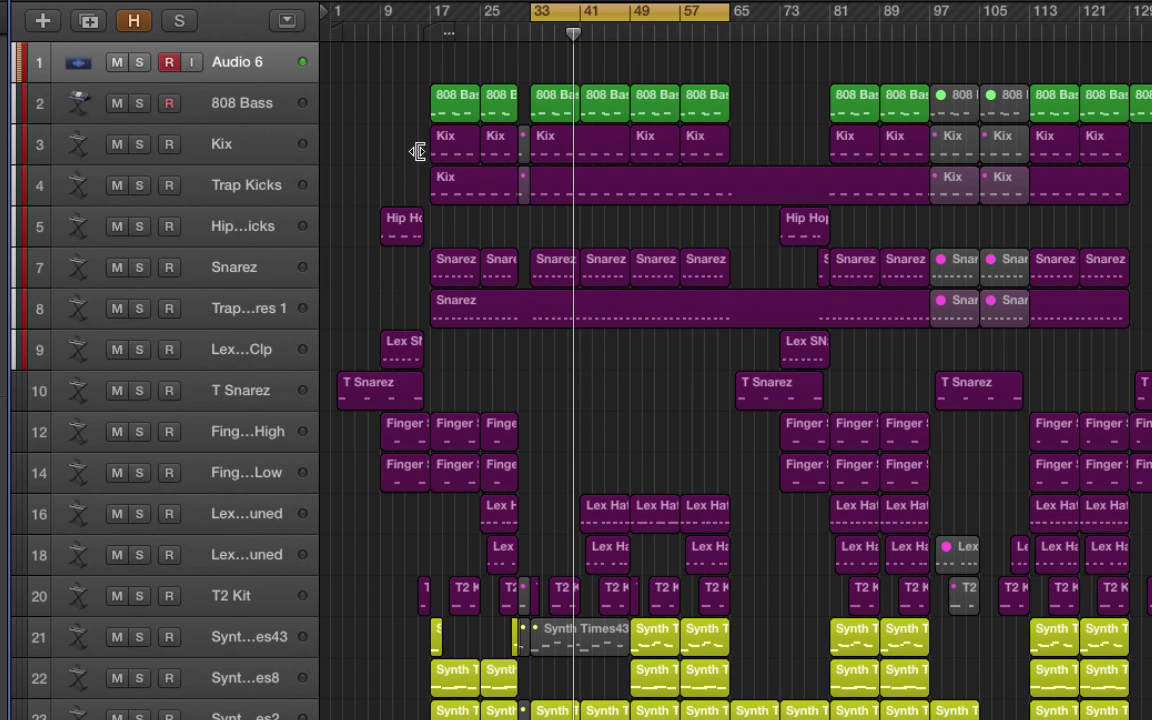
{"action": "left_click", "coordinate": [139, 144]}
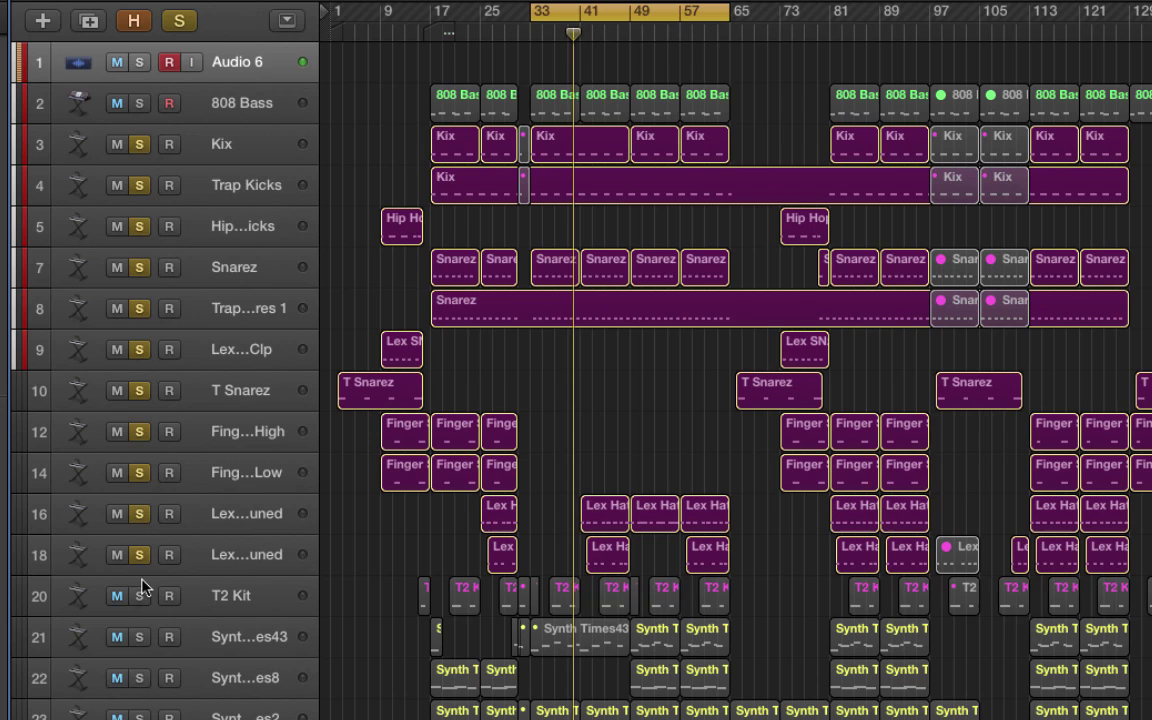
{"action": "left_click", "coordinate": [141, 596]}
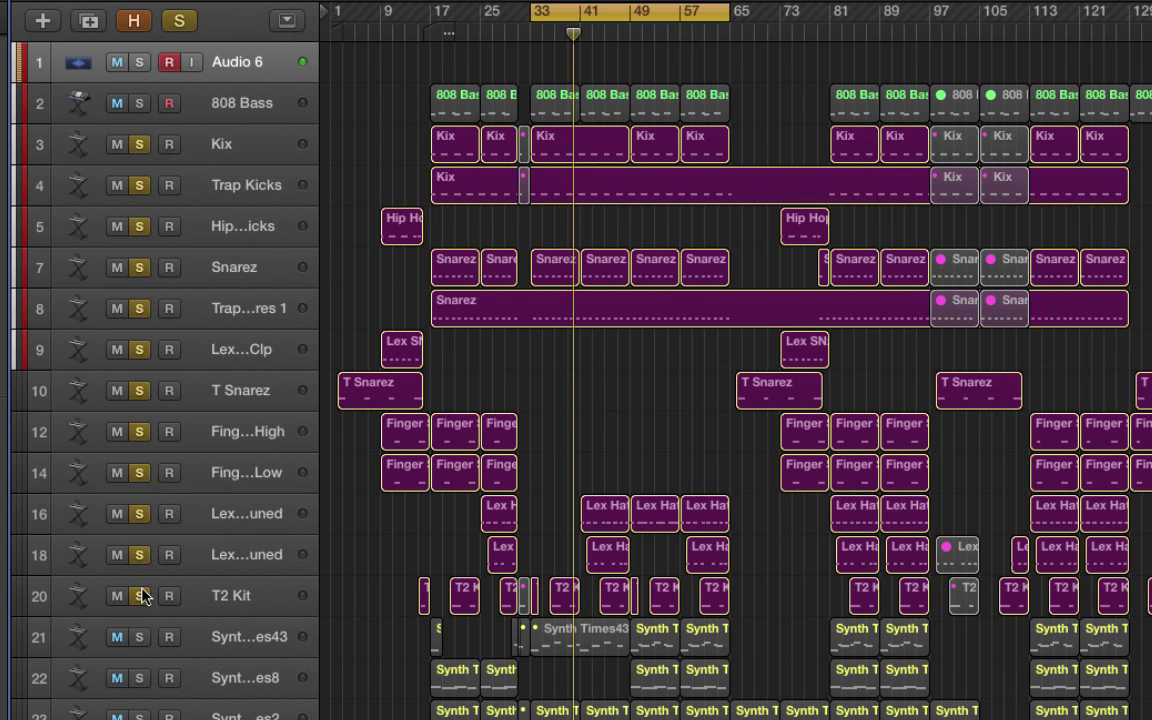
{"action": "mouse_move", "coordinate": [371, 523]}
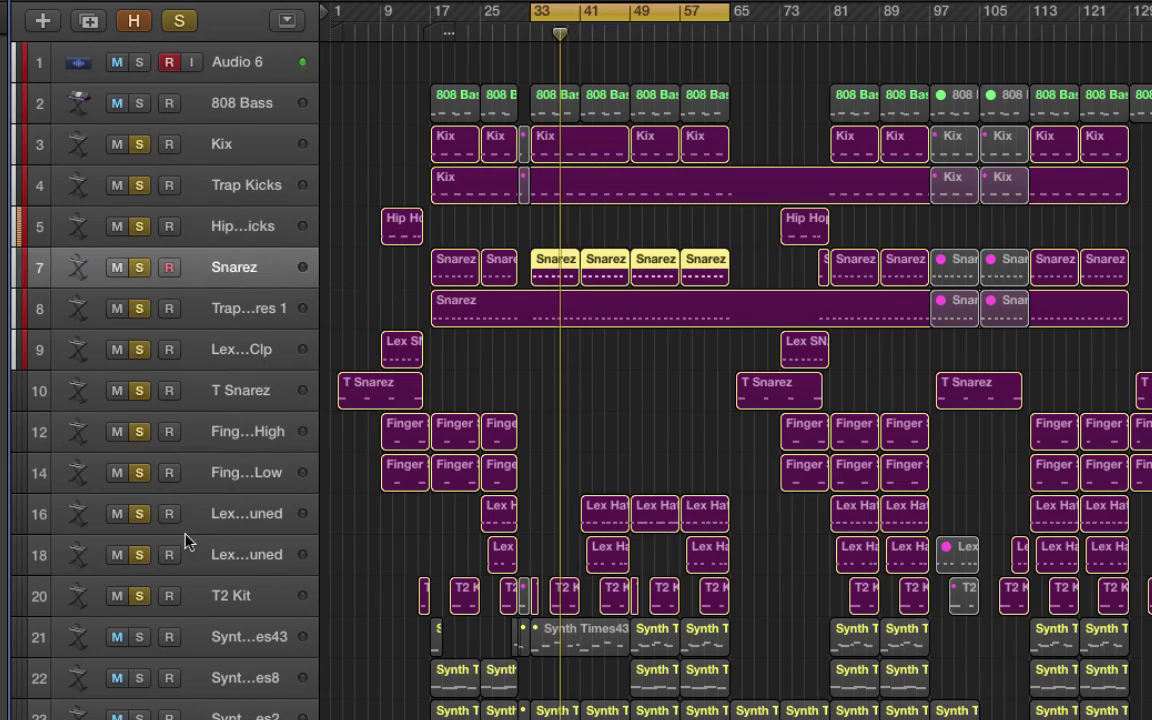
{"action": "mouse_move", "coordinate": [270, 329]}
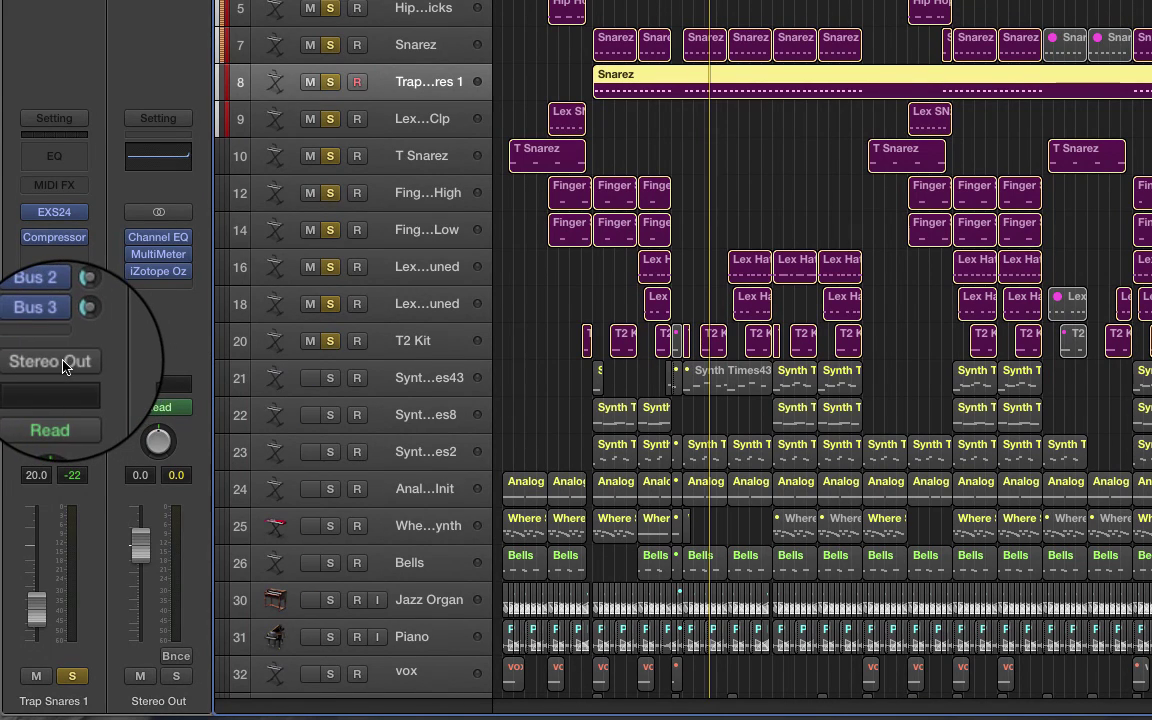
- Select the Kix-to-T2 Kit range of drum tracks in the track list
{"action": "left_click", "coordinate": [416, 155]}
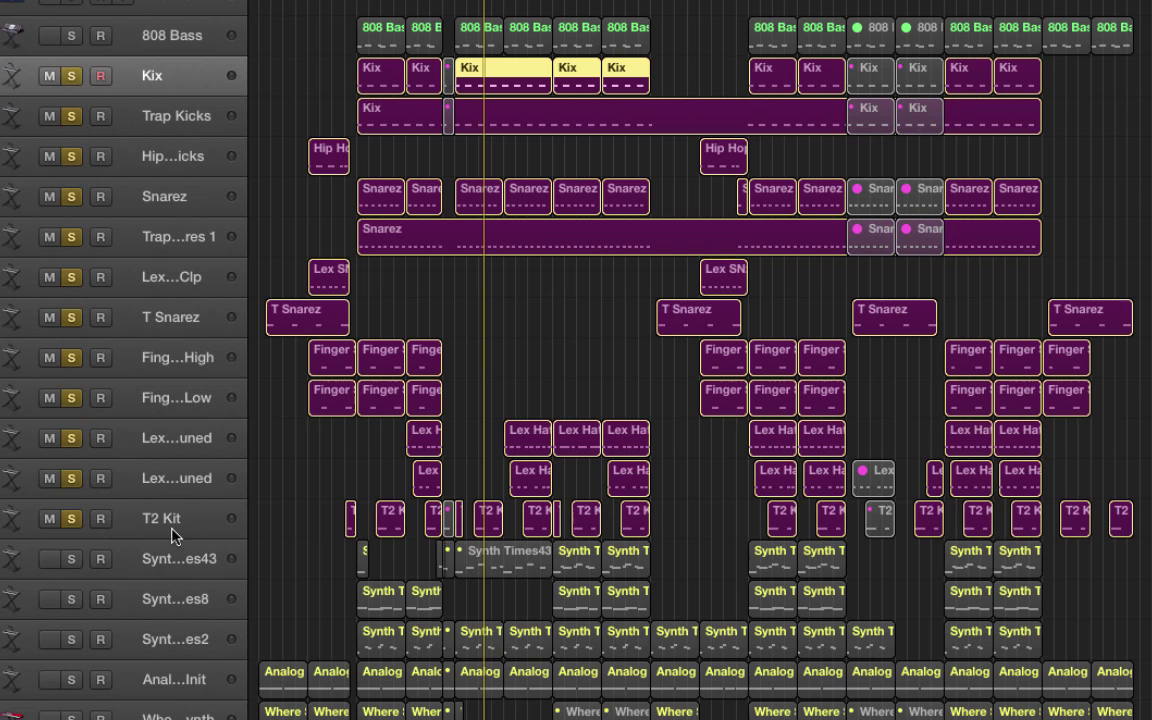
{"action": "mouse_move", "coordinate": [172, 536]}
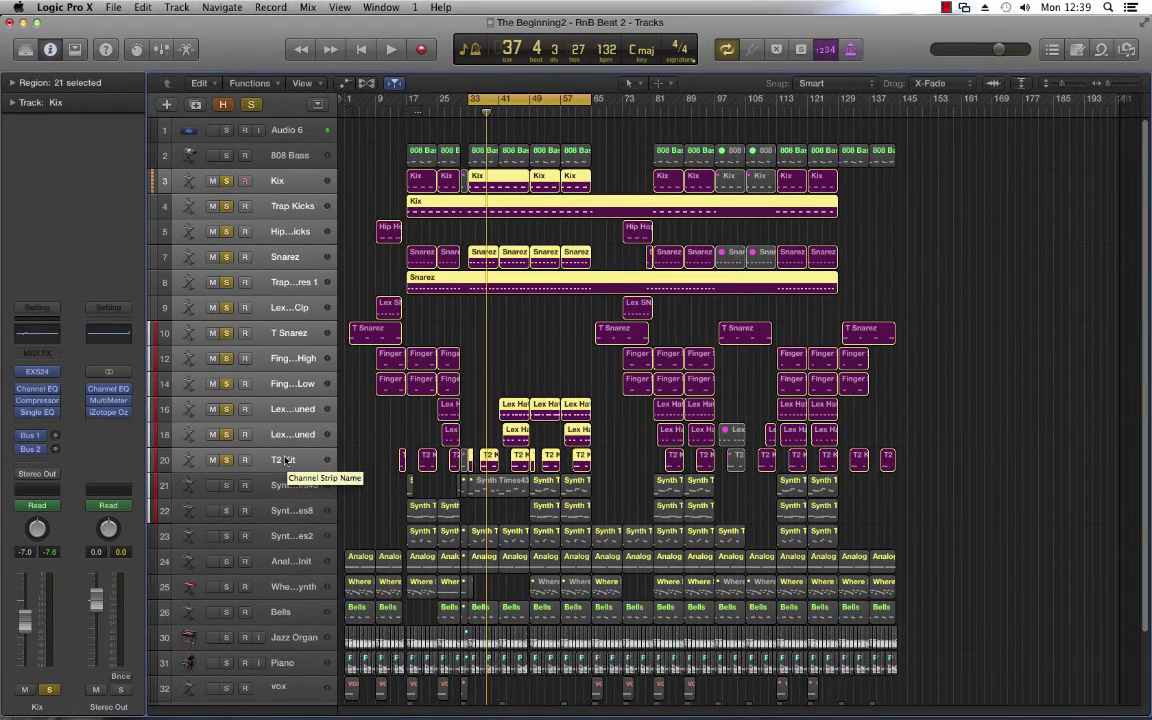
- Open Create Track Stack with Shift-Command-D and choose Folder Stack
{"action": "key", "text": "shift+cmd+d"}
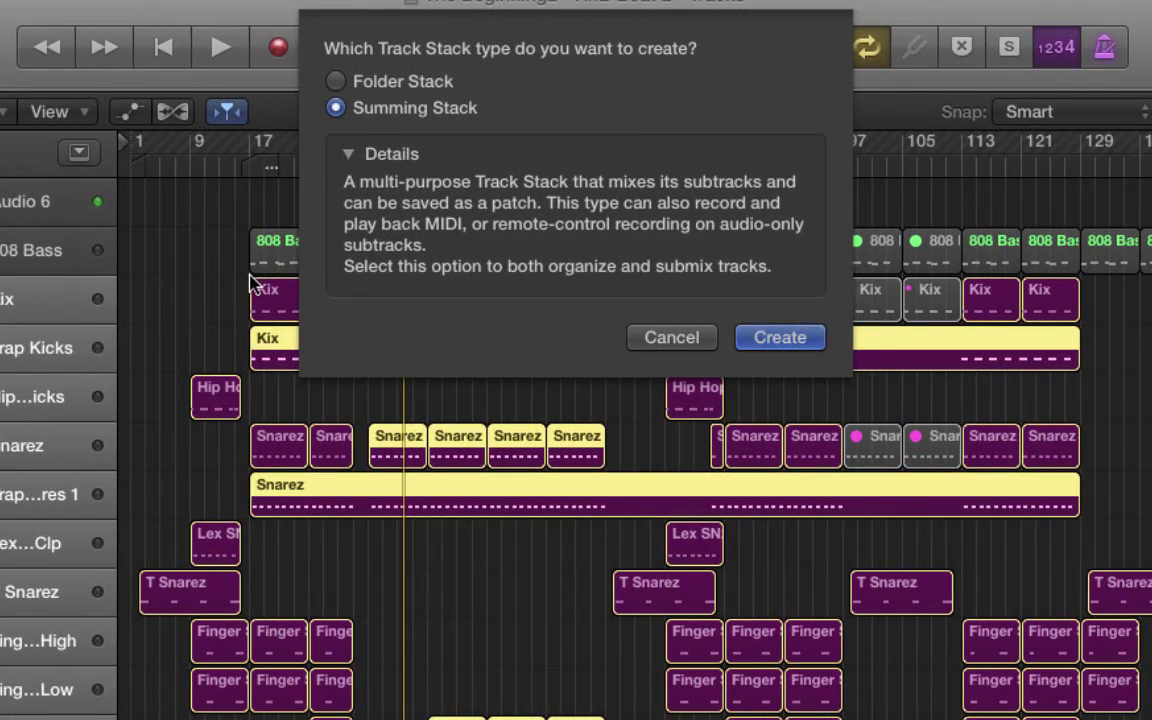
{"action": "mouse_move", "coordinate": [448, 98]}
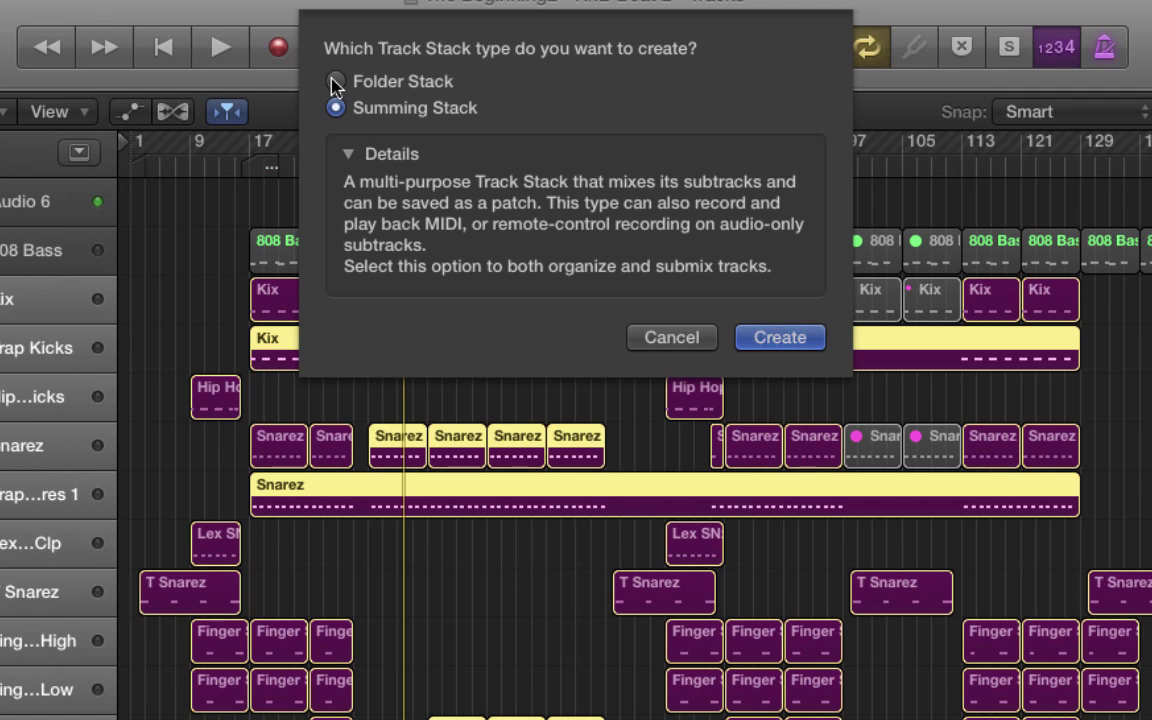
{"action": "left_click", "coordinate": [335, 81]}
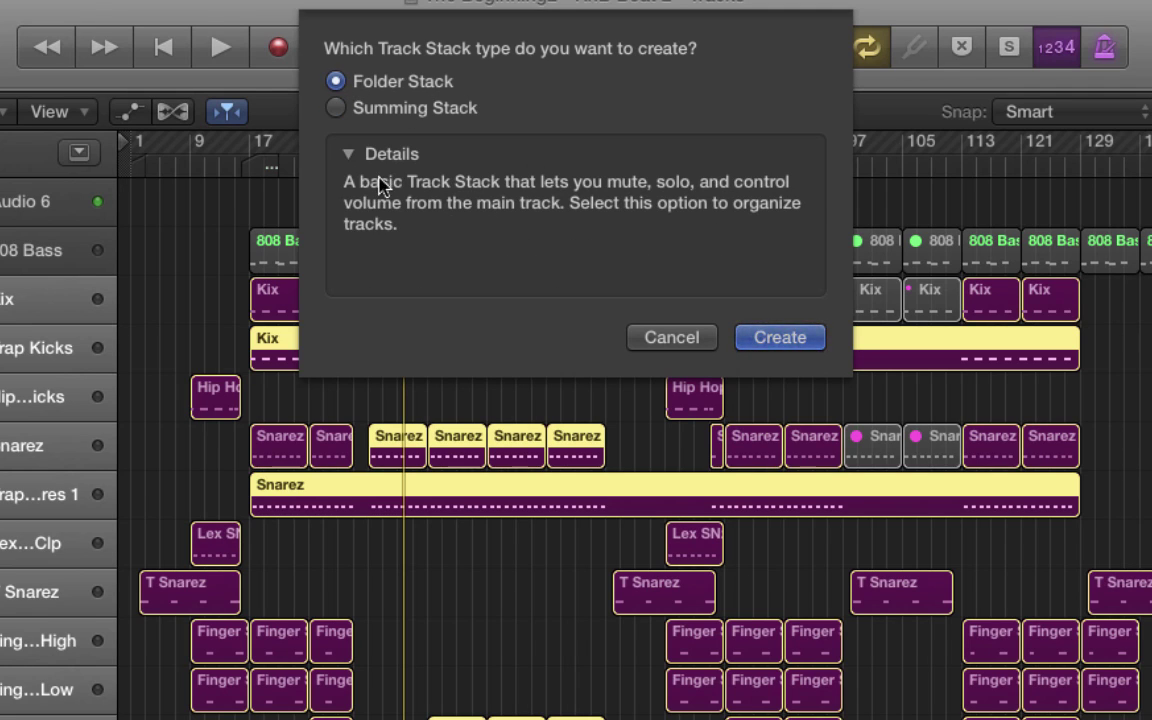
{"action": "mouse_move", "coordinate": [478, 252]}
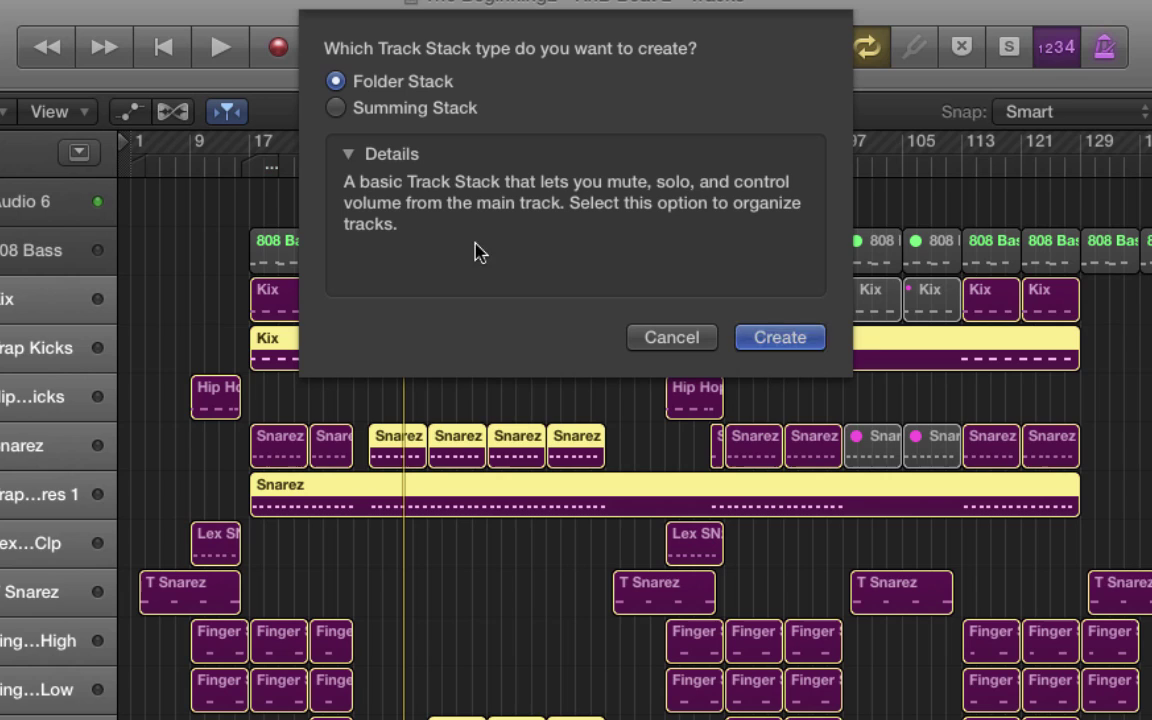
{"action": "mouse_move", "coordinate": [425, 271]}
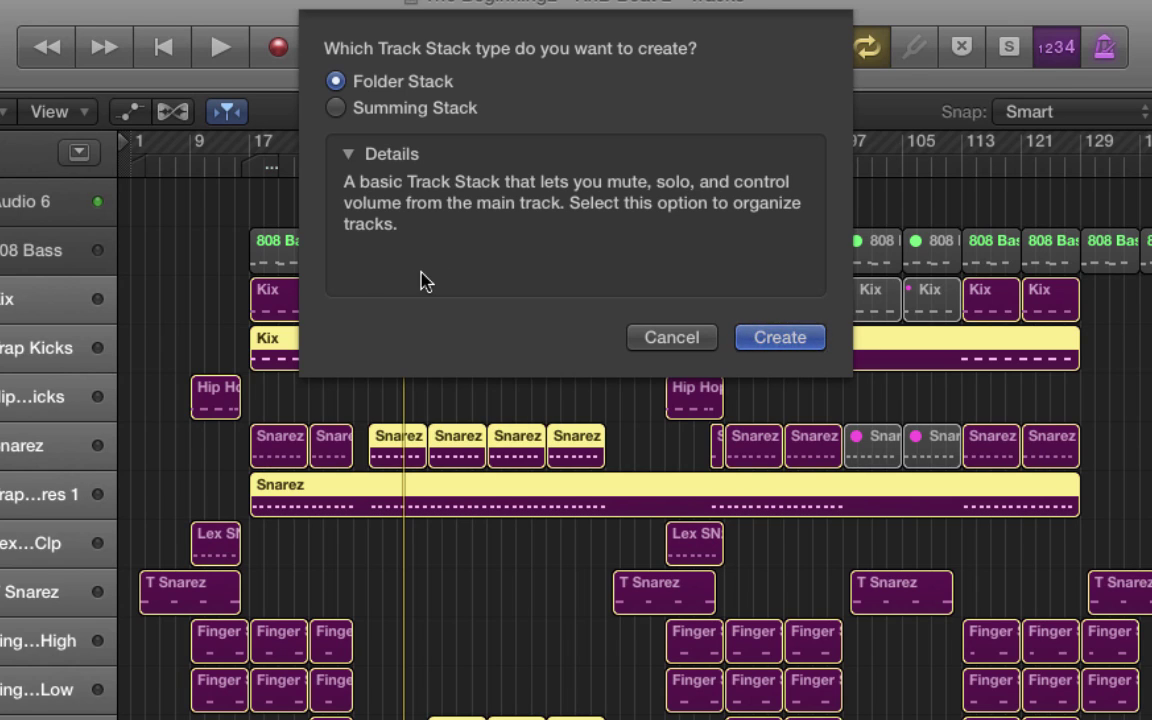
{"action": "mouse_move", "coordinate": [477, 288]}
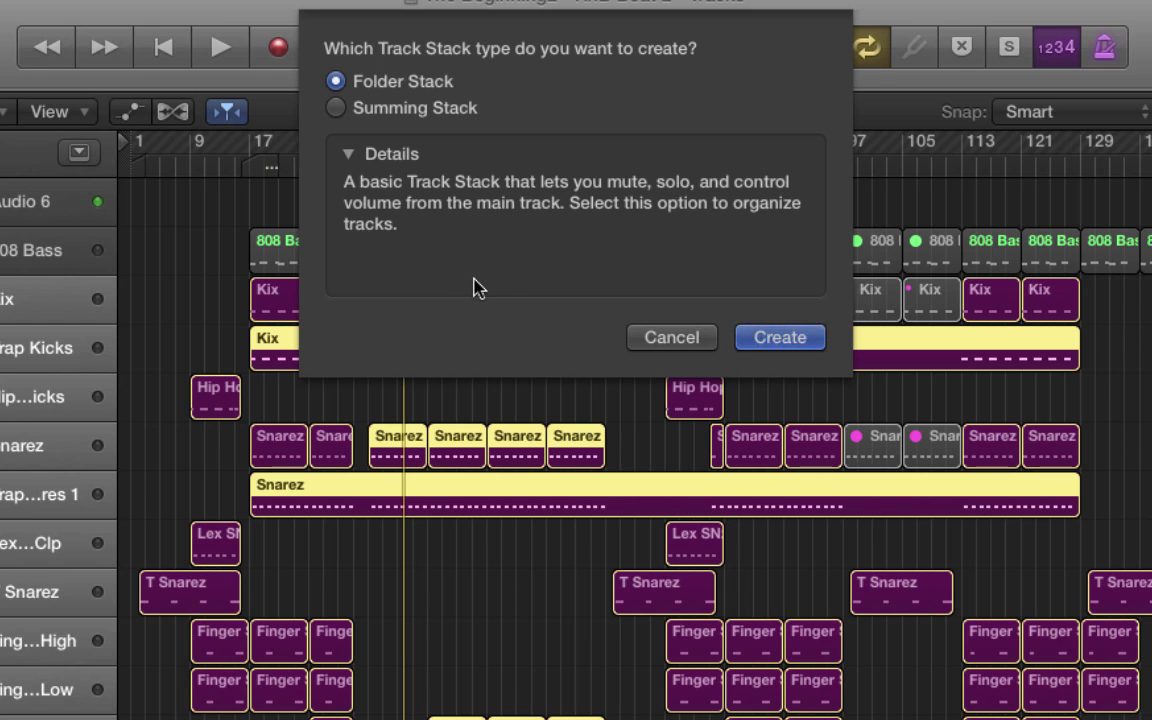
{"action": "mouse_move", "coordinate": [615, 278]}
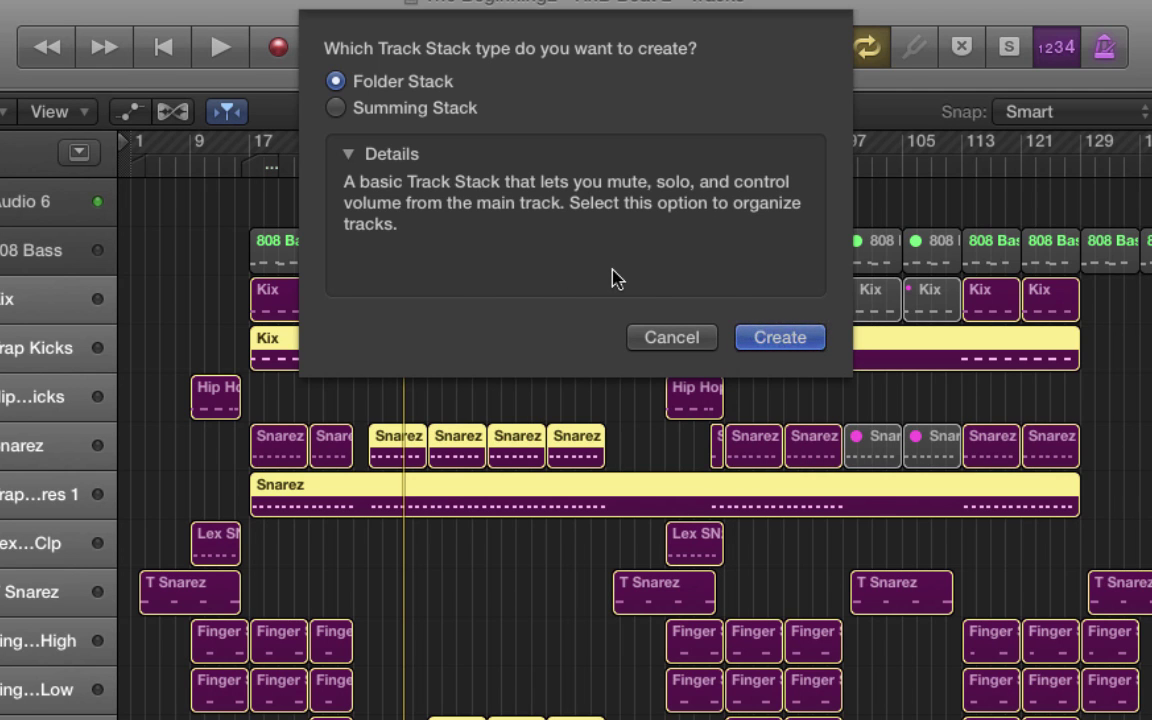
{"action": "mouse_move", "coordinate": [780, 337]}
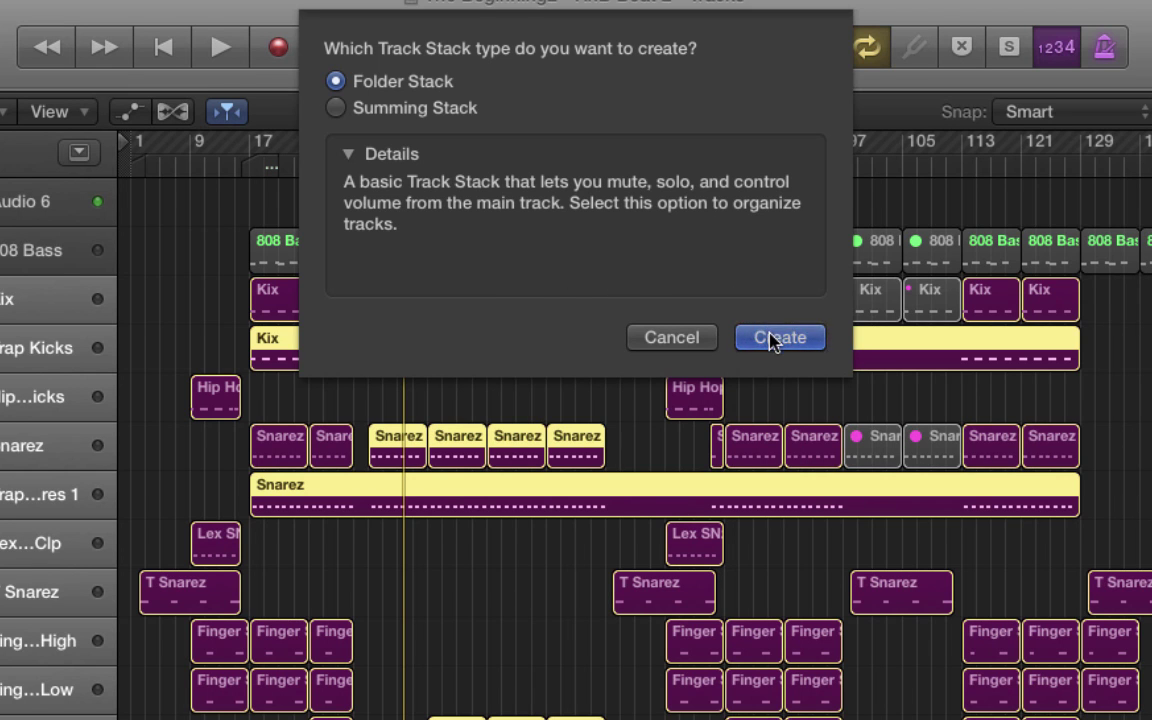
- Create the Sub 2 folder stack and expand it to show the drum tracks
{"action": "left_click", "coordinate": [780, 337]}
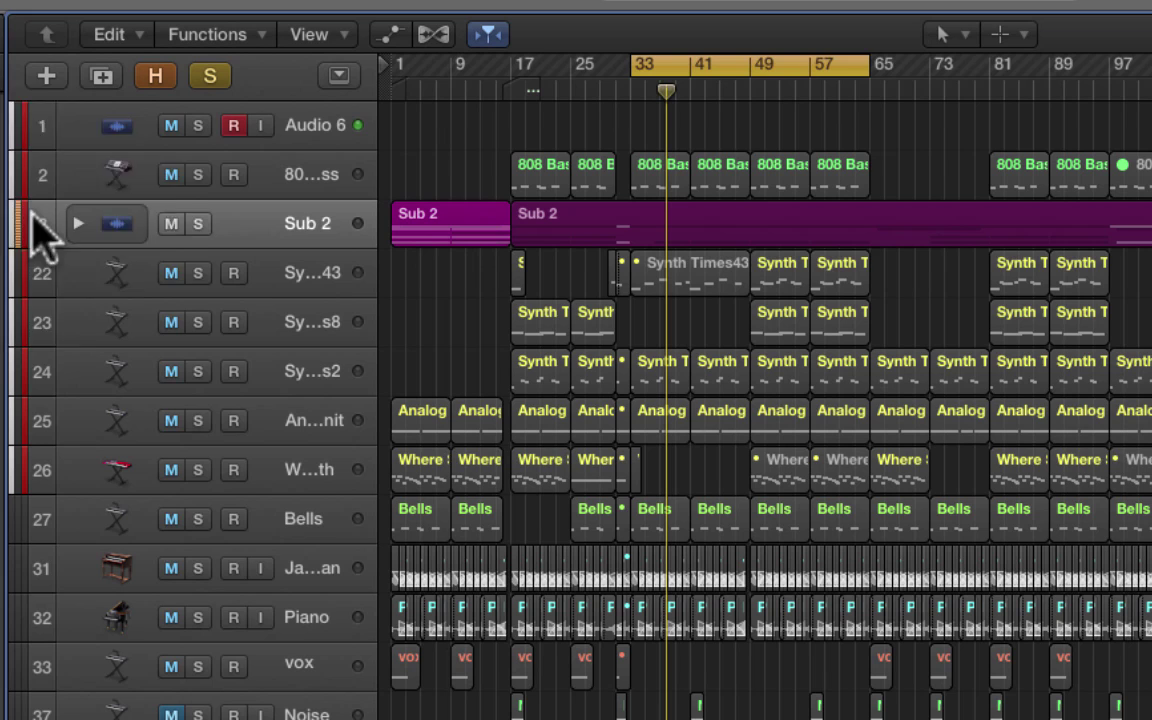
{"action": "left_click", "coordinate": [80, 222]}
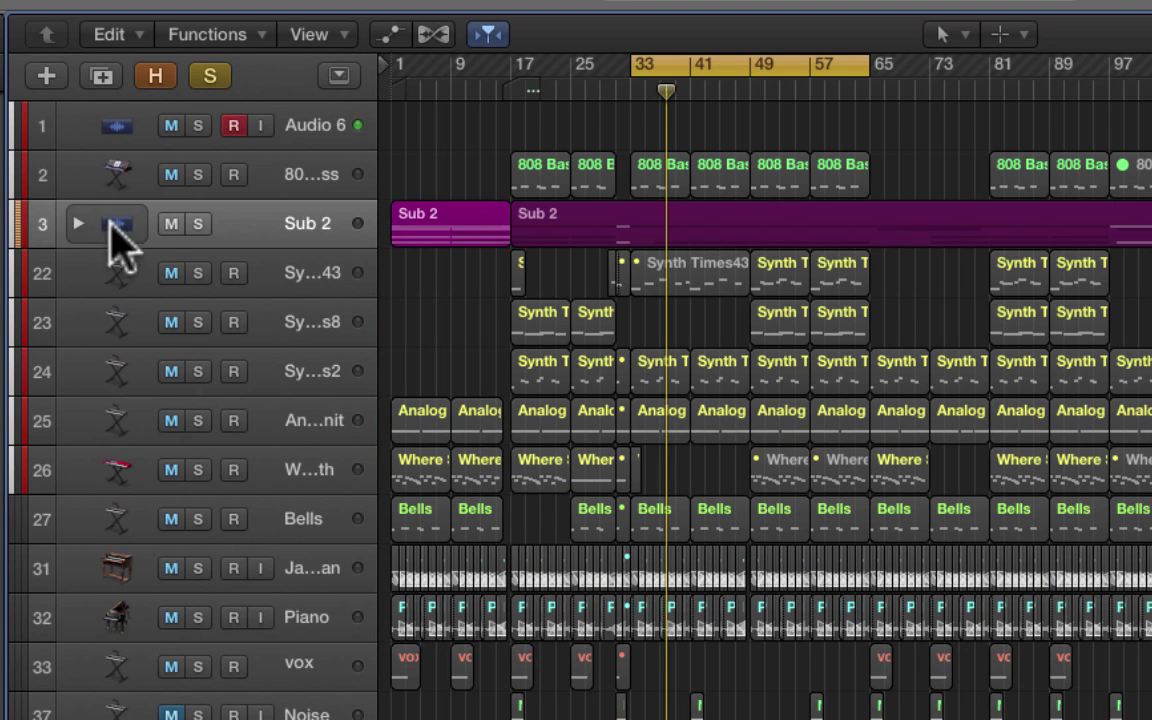
{"action": "mouse_move", "coordinate": [125, 238]}
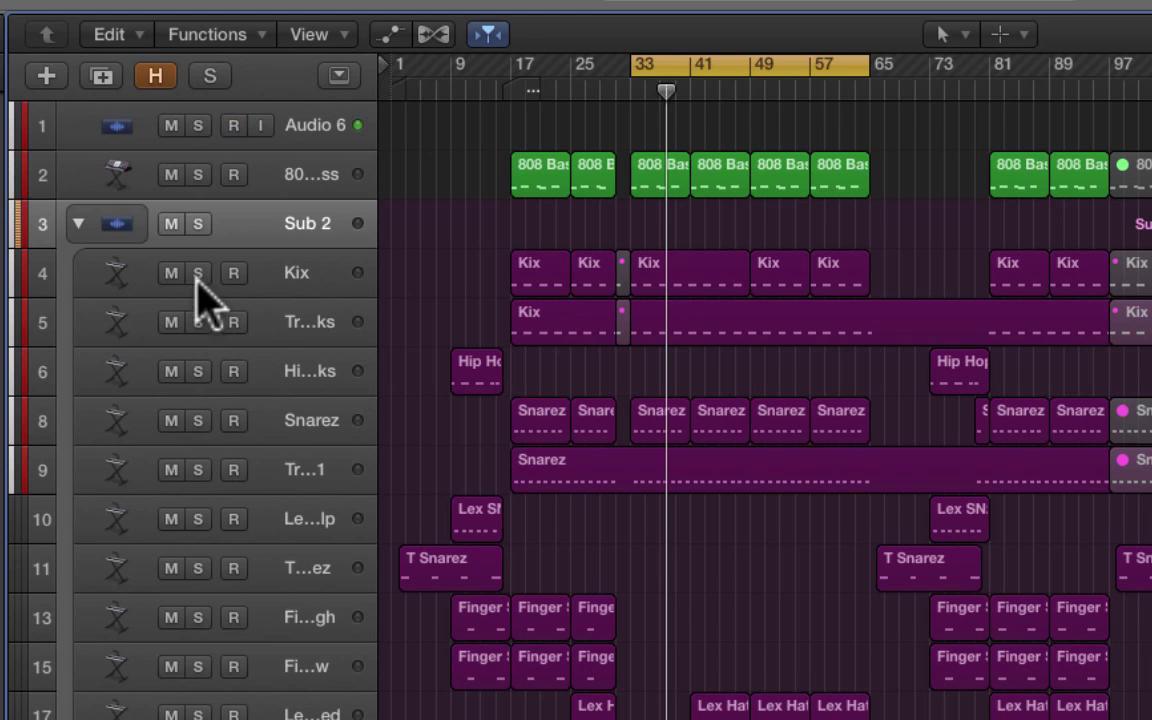
{"action": "mouse_move", "coordinate": [205, 307]}
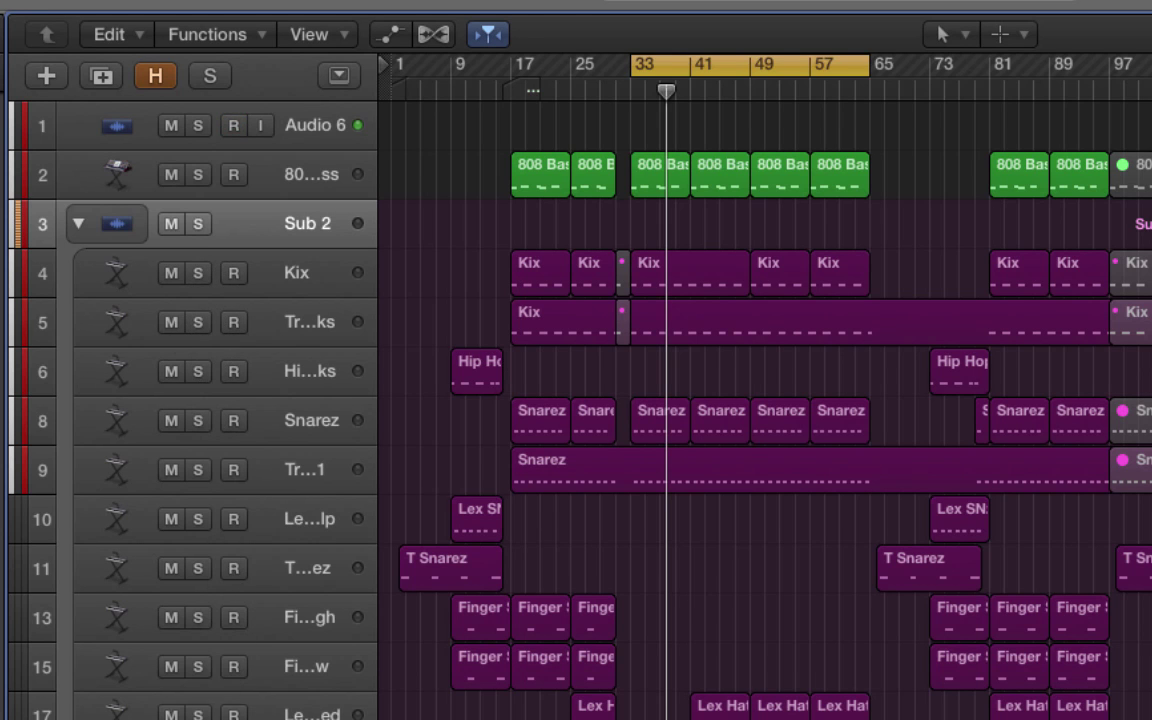
- Solo the Sub 2 stack, switch the solo off, then solo it again
{"action": "left_click", "coordinate": [212, 125]}
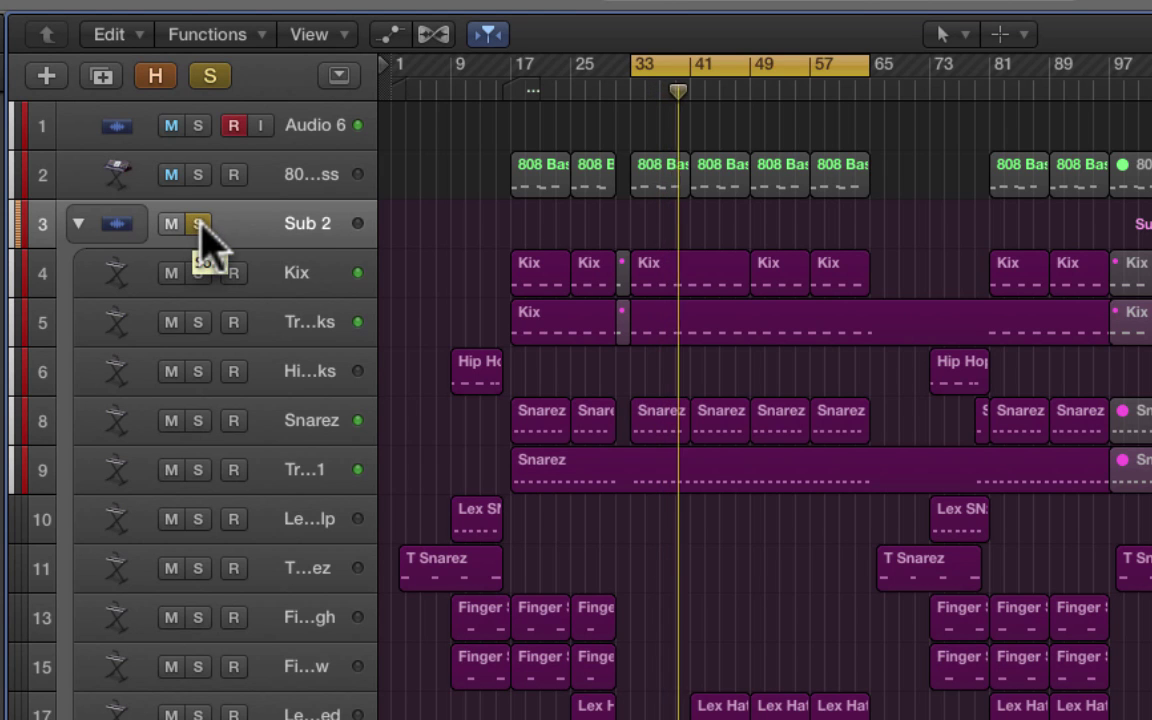
{"action": "left_click", "coordinate": [197, 223]}
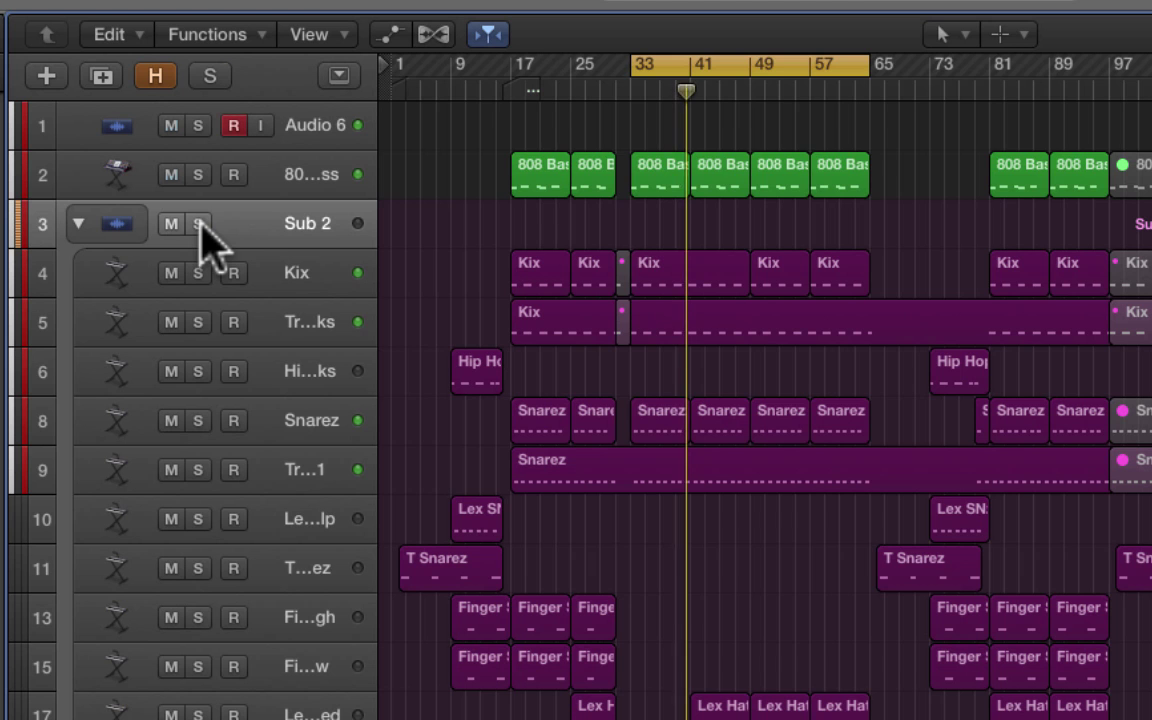
{"action": "left_click", "coordinate": [198, 223]}
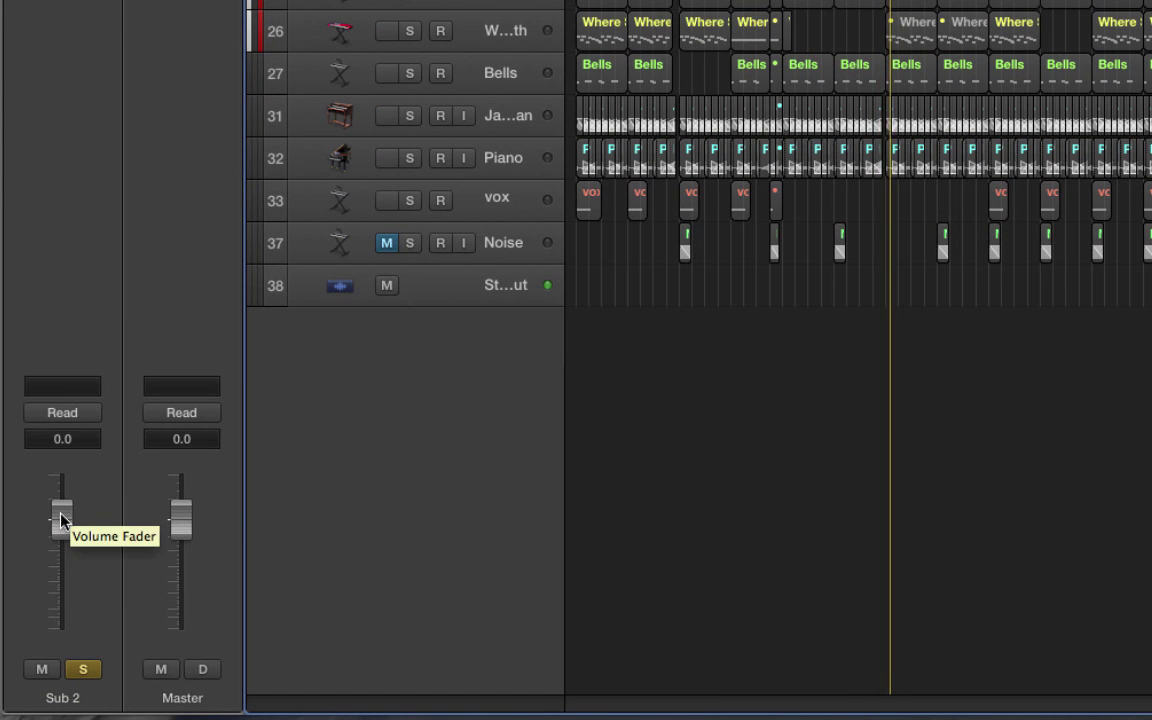
- Lower the Sub 2 drum stack volume to about -1.1 dB in the mixer
{"action": "left_click_drag", "start_coordinate": [62, 510], "coordinate": [62, 590]}
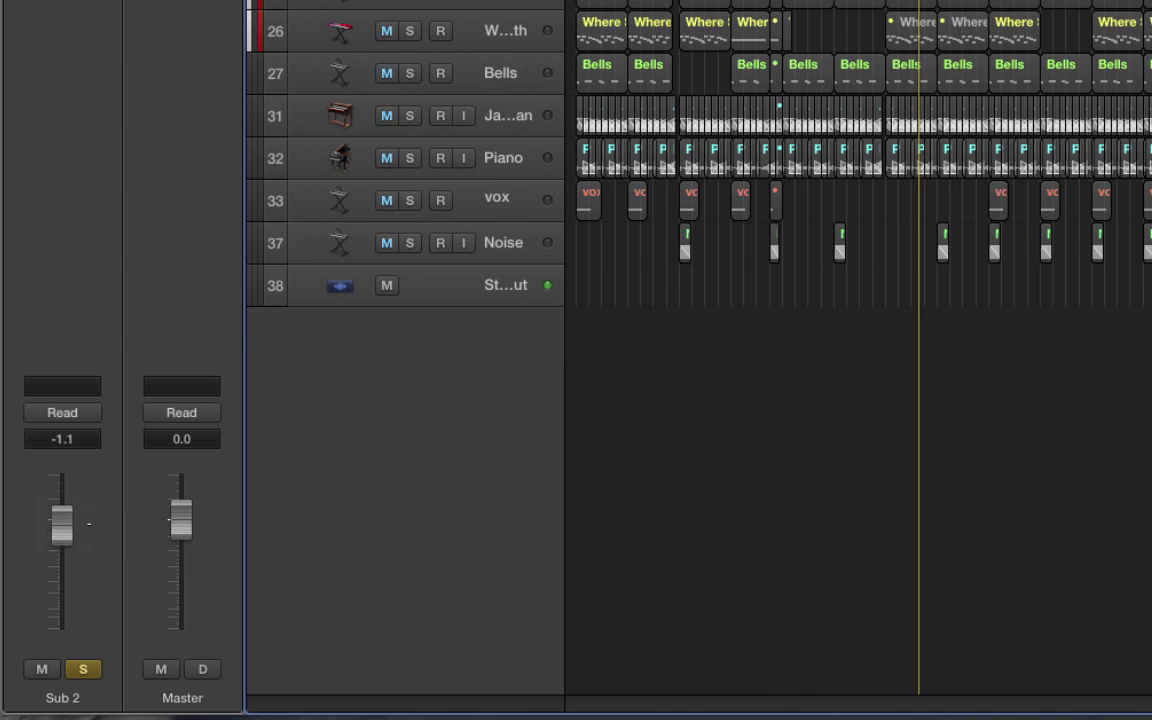
{"action": "left_click_drag", "start_coordinate": [62, 520], "coordinate": [62, 545]}
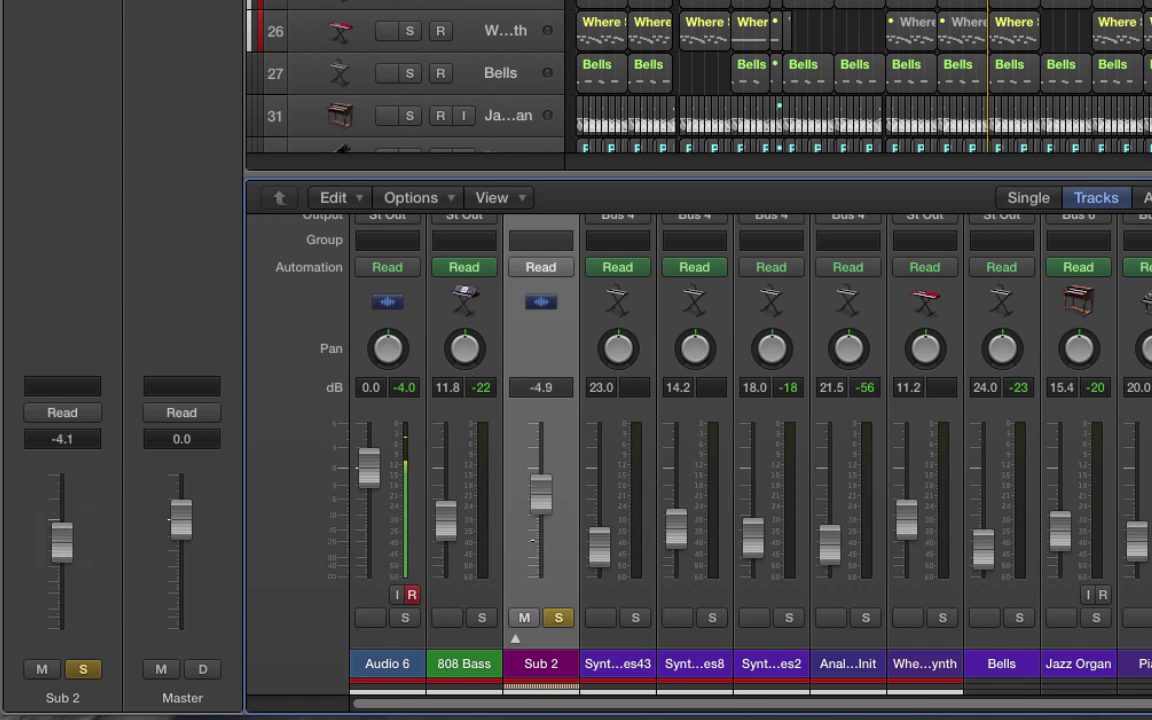
{"action": "left_click_drag", "start_coordinate": [540, 500], "coordinate": [540, 460]}
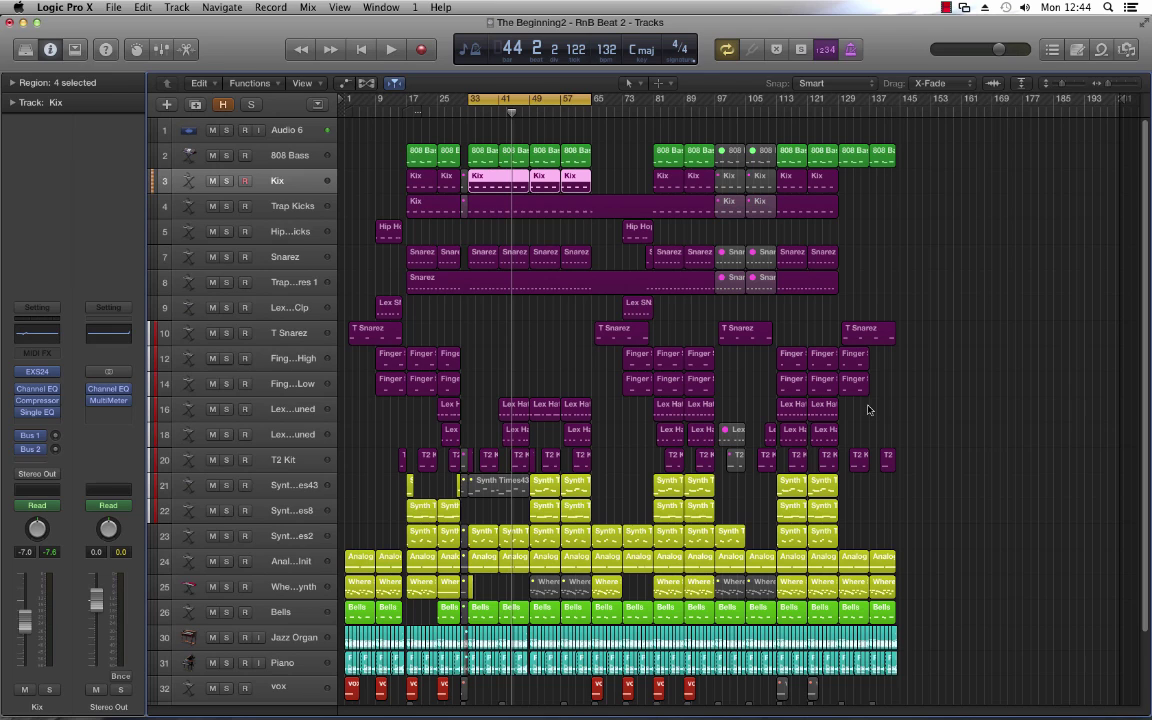
- Create a Summing Stack from Kix through T2 Kit, named Sum 8 on Bus 7
{"action": "left_click", "coordinate": [245, 130]}
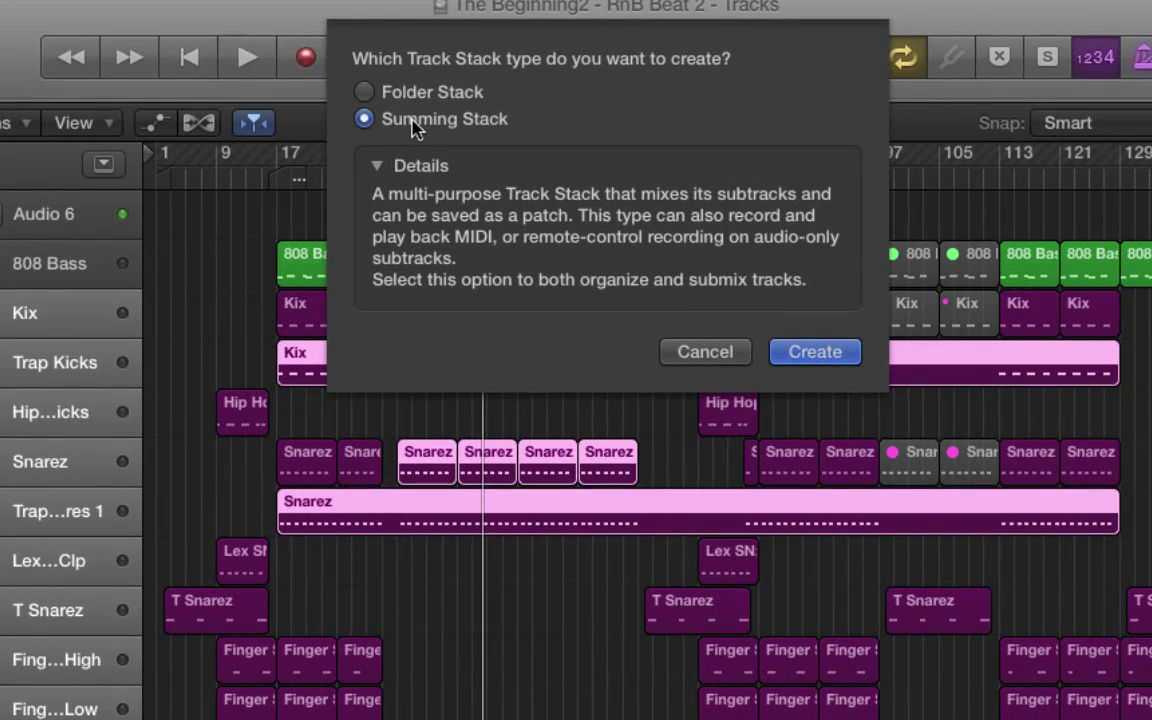
{"action": "mouse_move", "coordinate": [568, 193]}
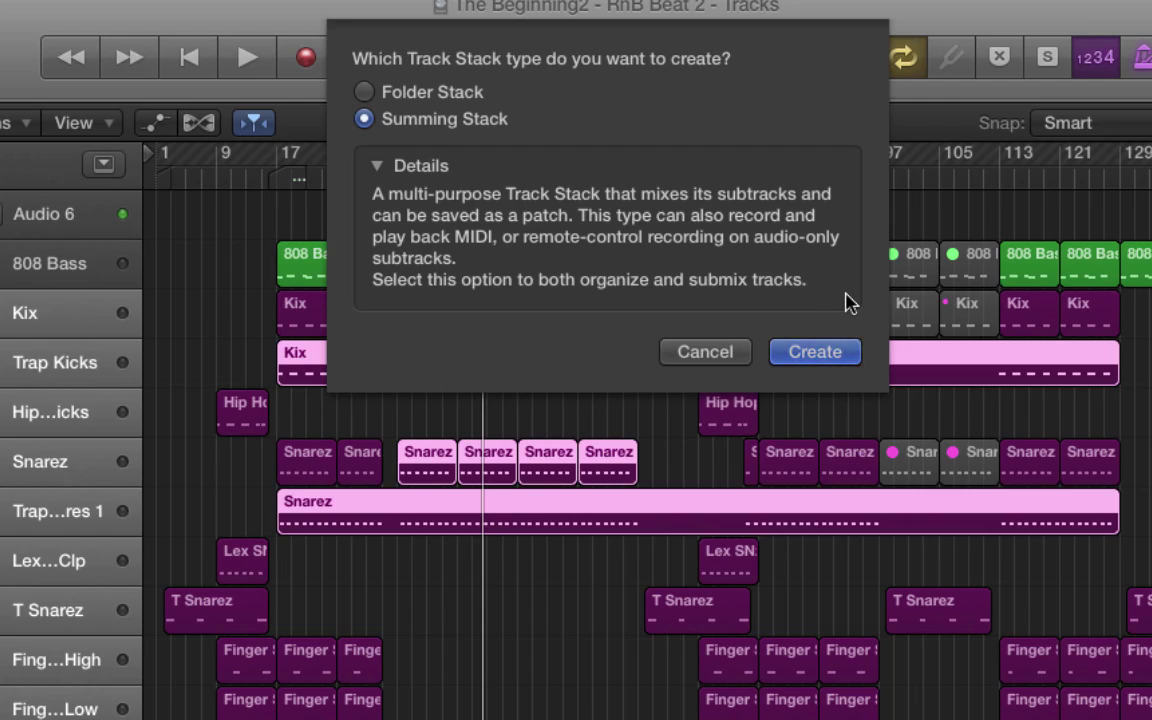
{"action": "mouse_move", "coordinate": [800, 306]}
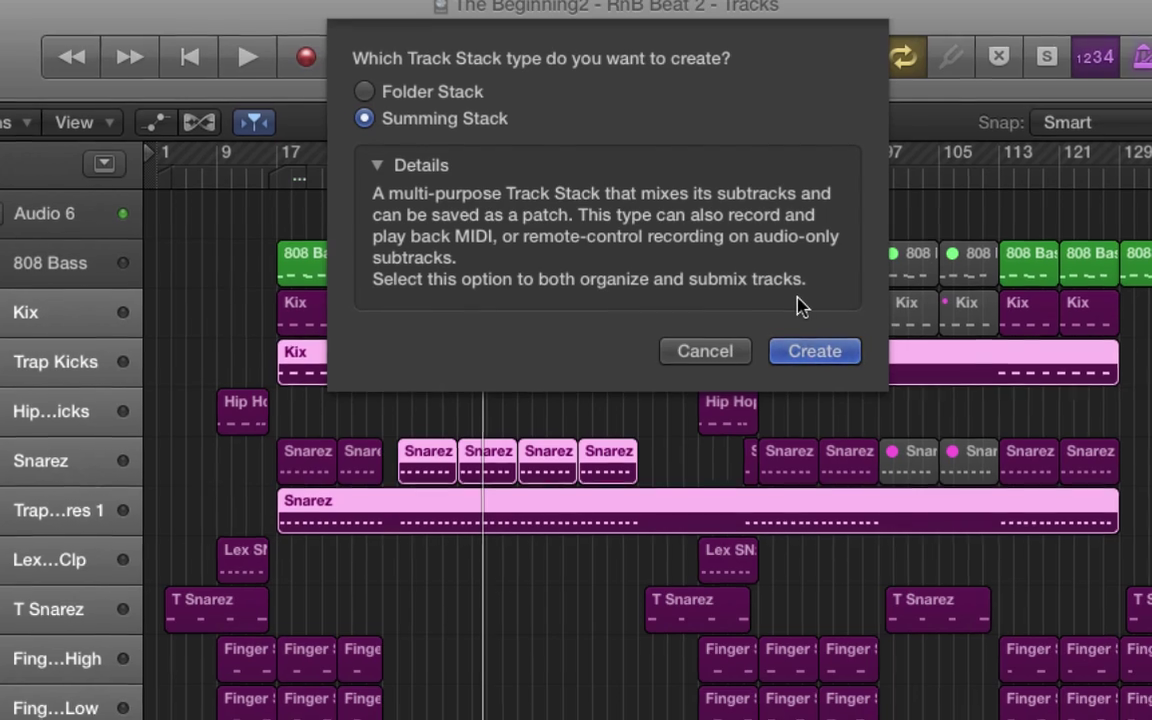
{"action": "left_click", "coordinate": [814, 351]}
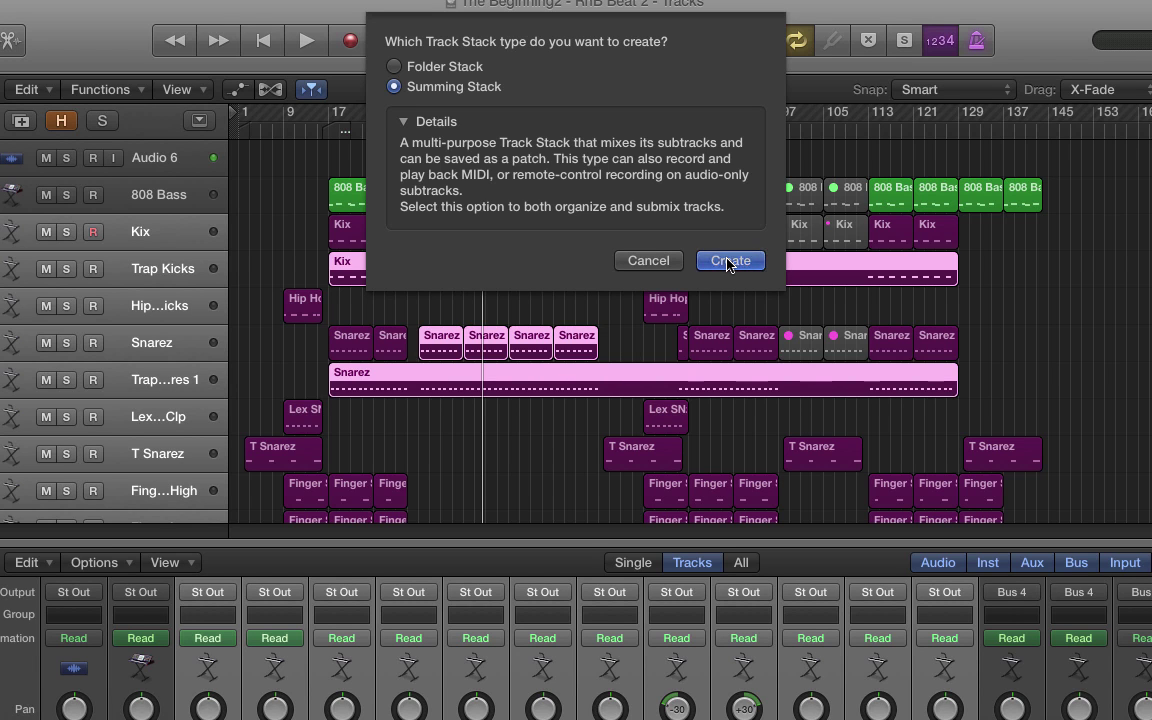
{"action": "left_click", "coordinate": [730, 260]}
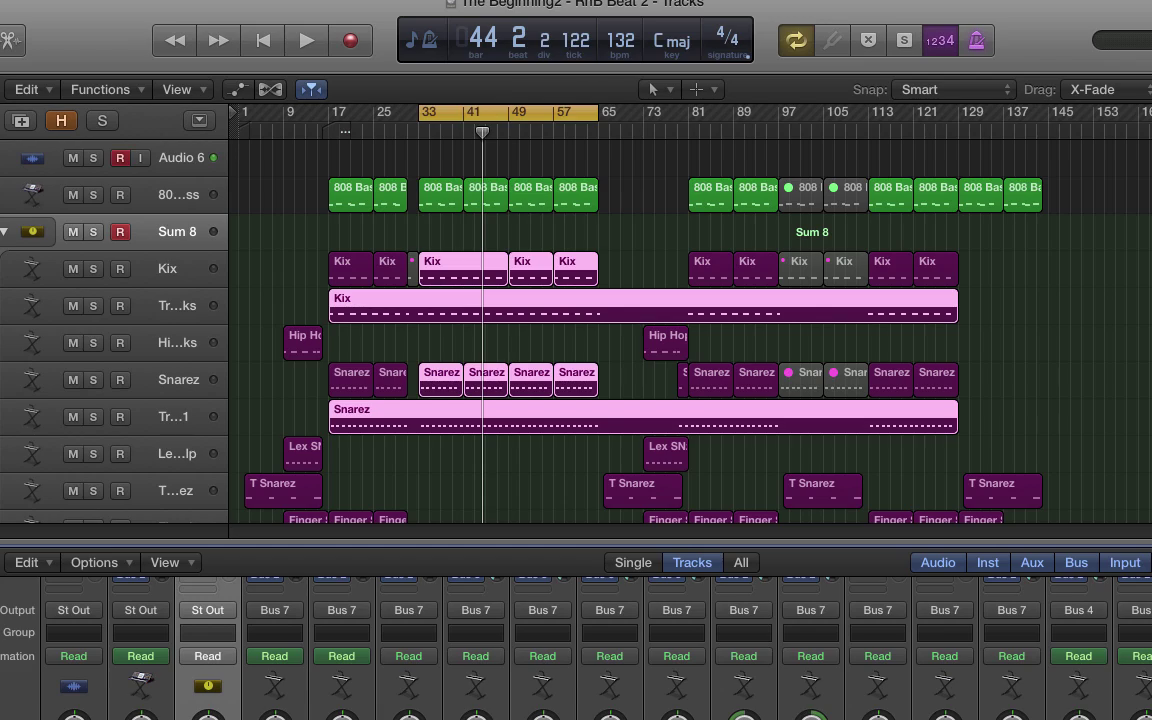
- Rename the Sum 8 summing stack to Drums
{"action": "scroll", "scroll_direction": "down", "scroll_amount": 3}
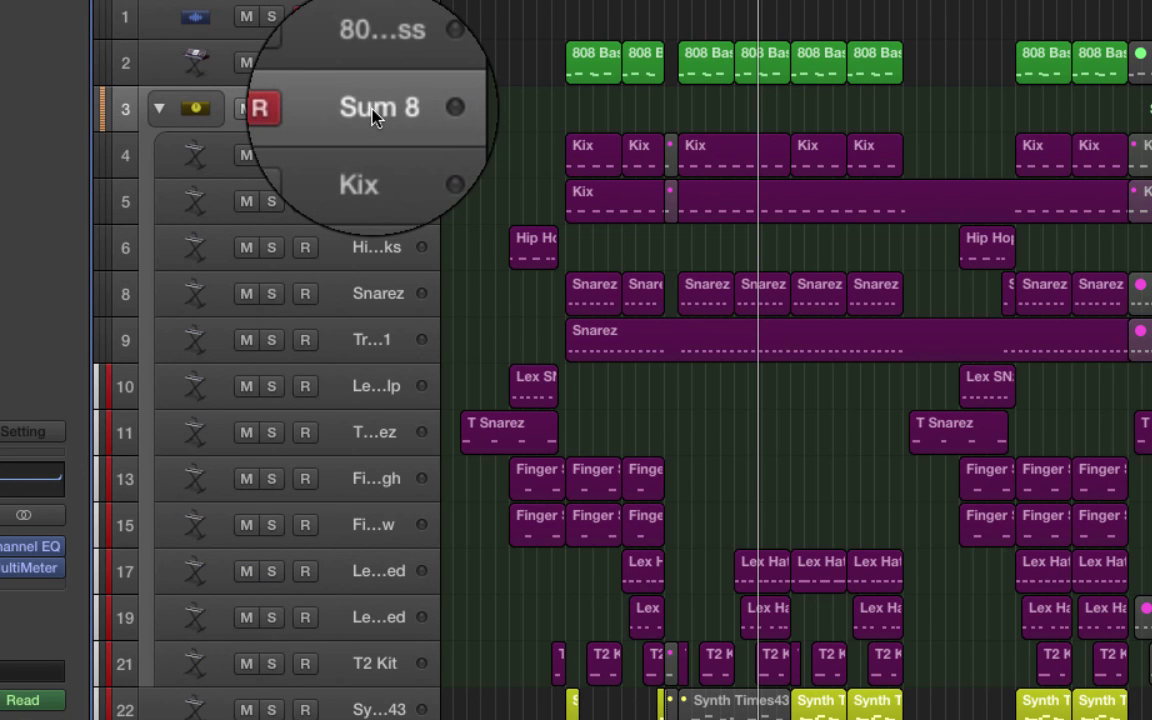
{"action": "double_click", "coordinate": [380, 107]}
{"action": "type", "text": "Drums"}
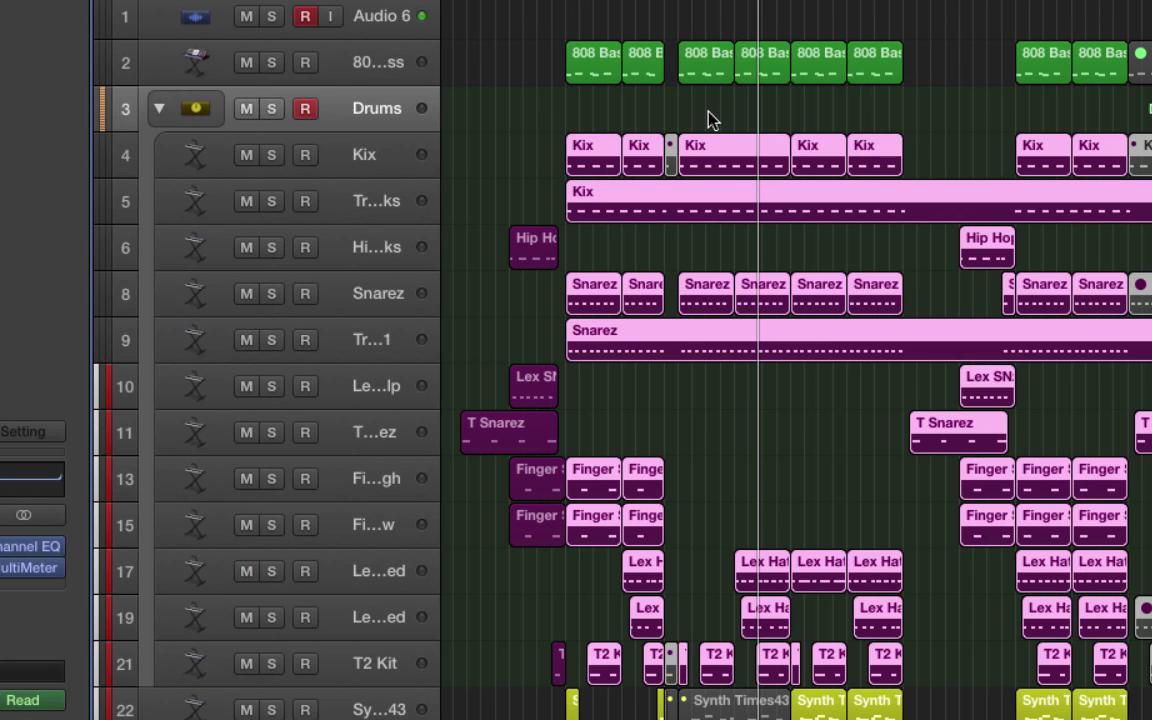
{"action": "mouse_move", "coordinate": [850, 350]}
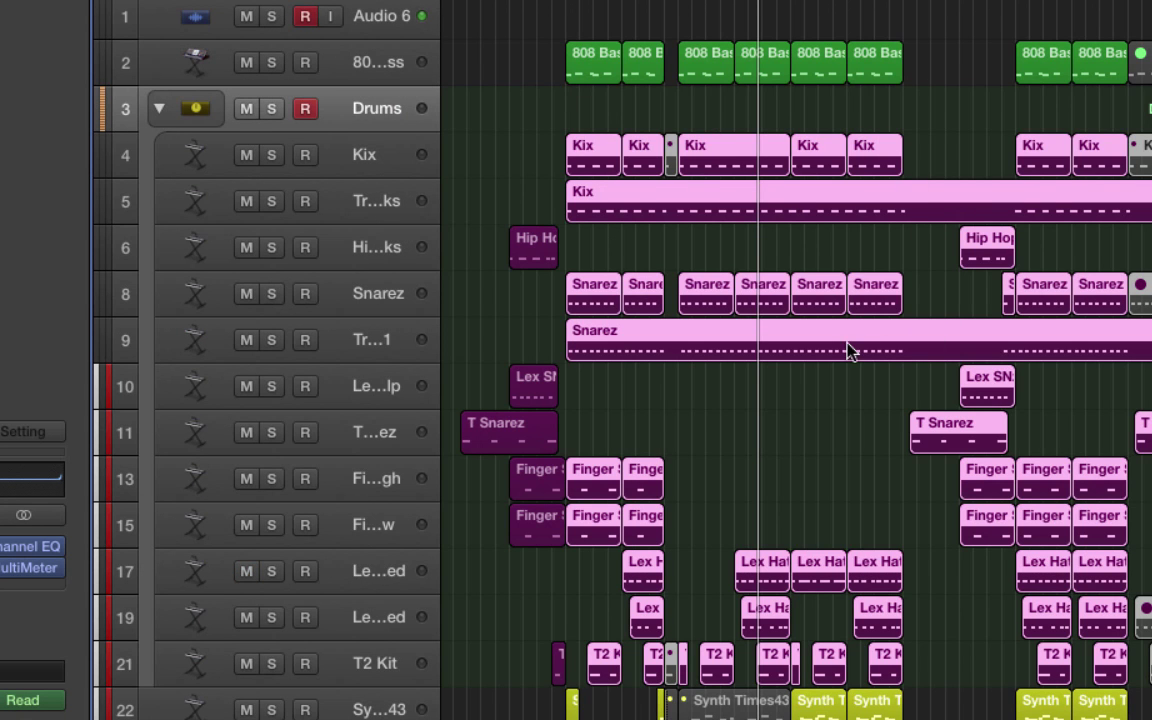
{"action": "left_click", "coordinate": [160, 107]}
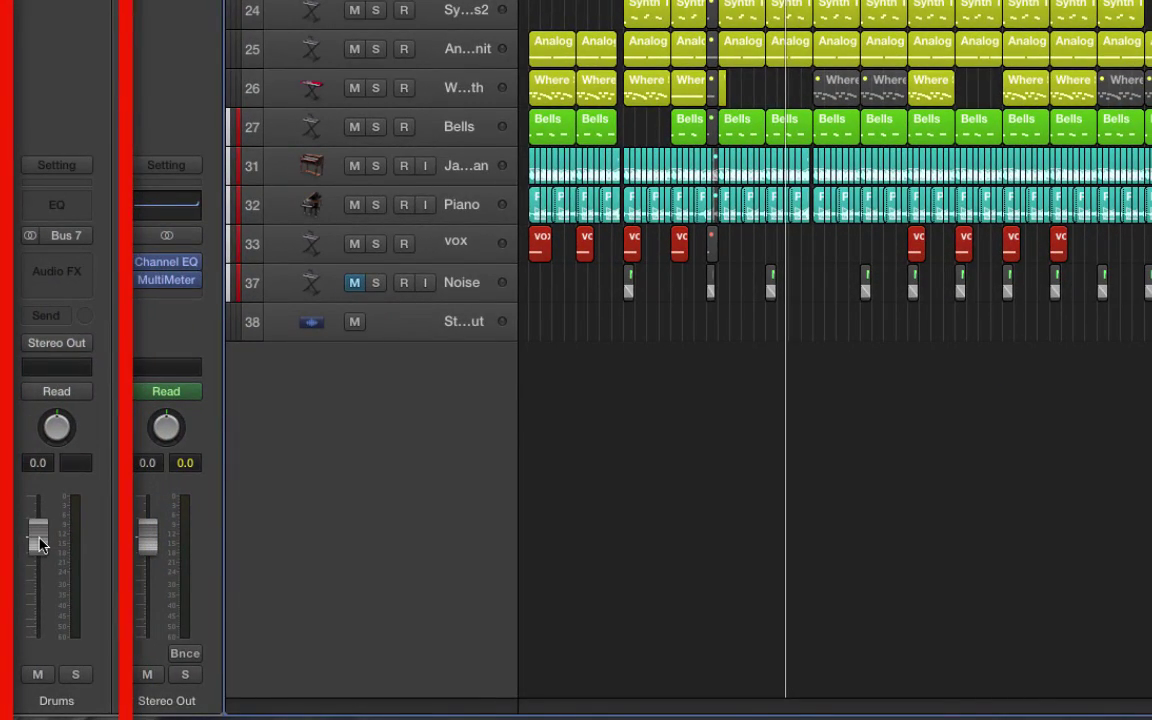
{"action": "mouse_move", "coordinate": [38, 542]}
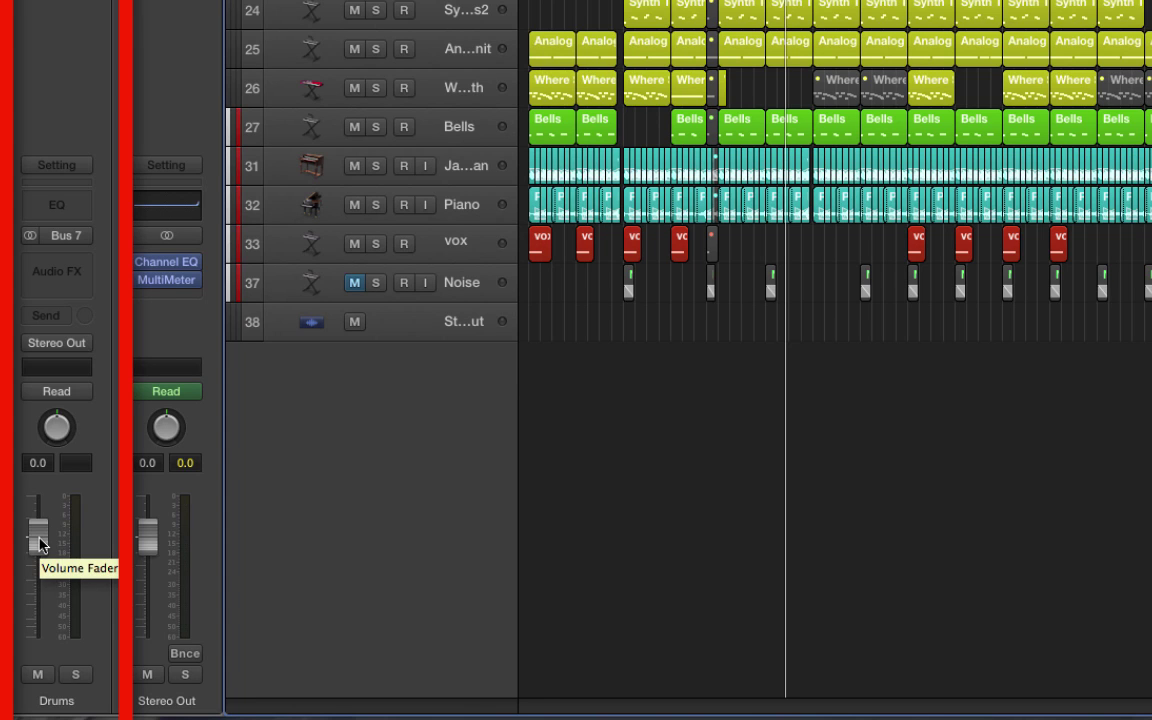
{"action": "mouse_move", "coordinate": [73, 671]}
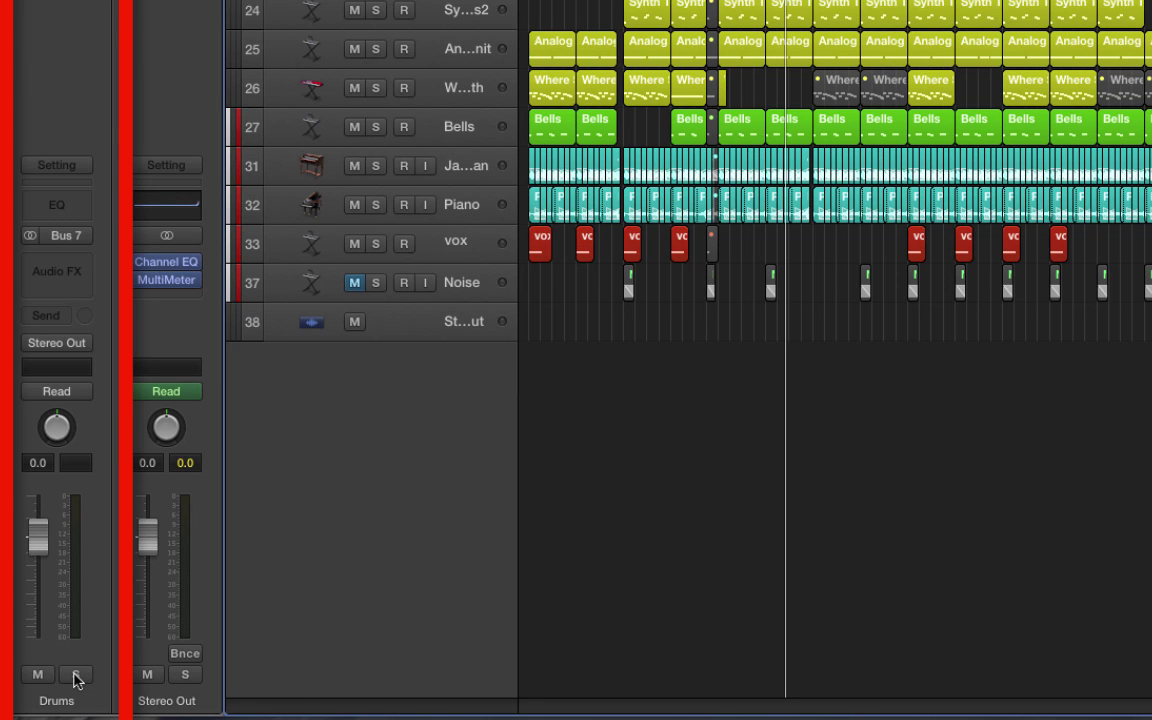
- Solo the Drums stack from its inspector channel strip during playback
{"action": "left_click", "coordinate": [75, 676]}
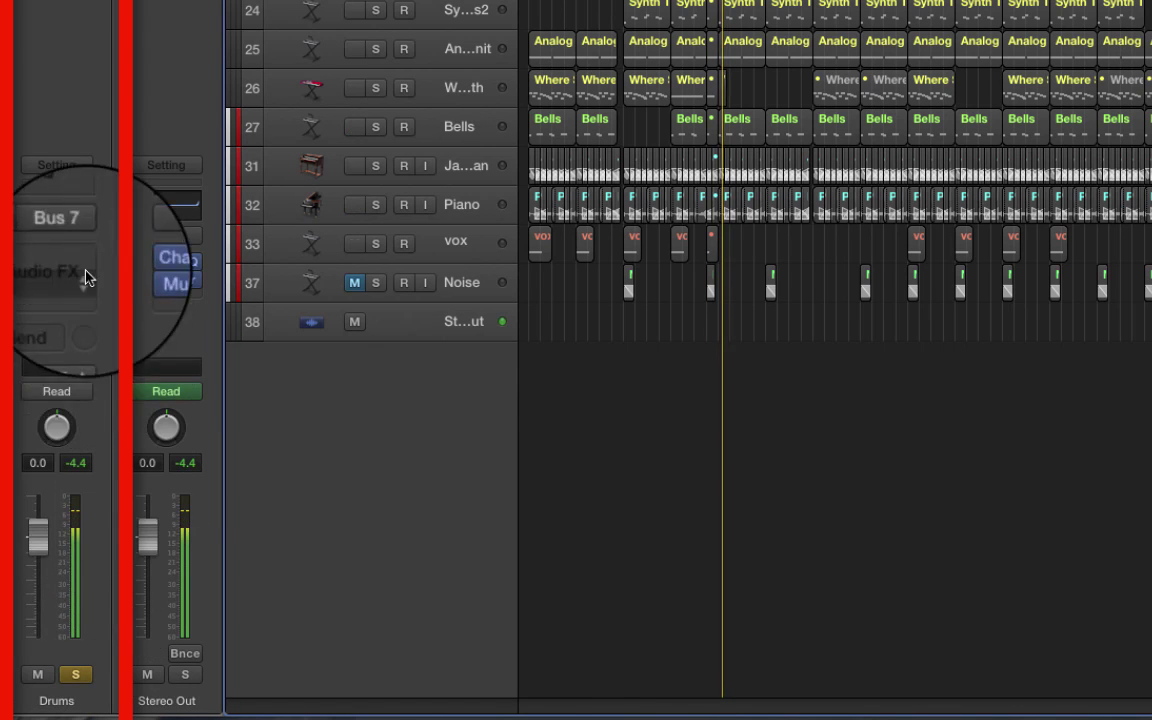
{"action": "left_click_drag", "start_coordinate": [40, 505], "coordinate": [40, 540]}
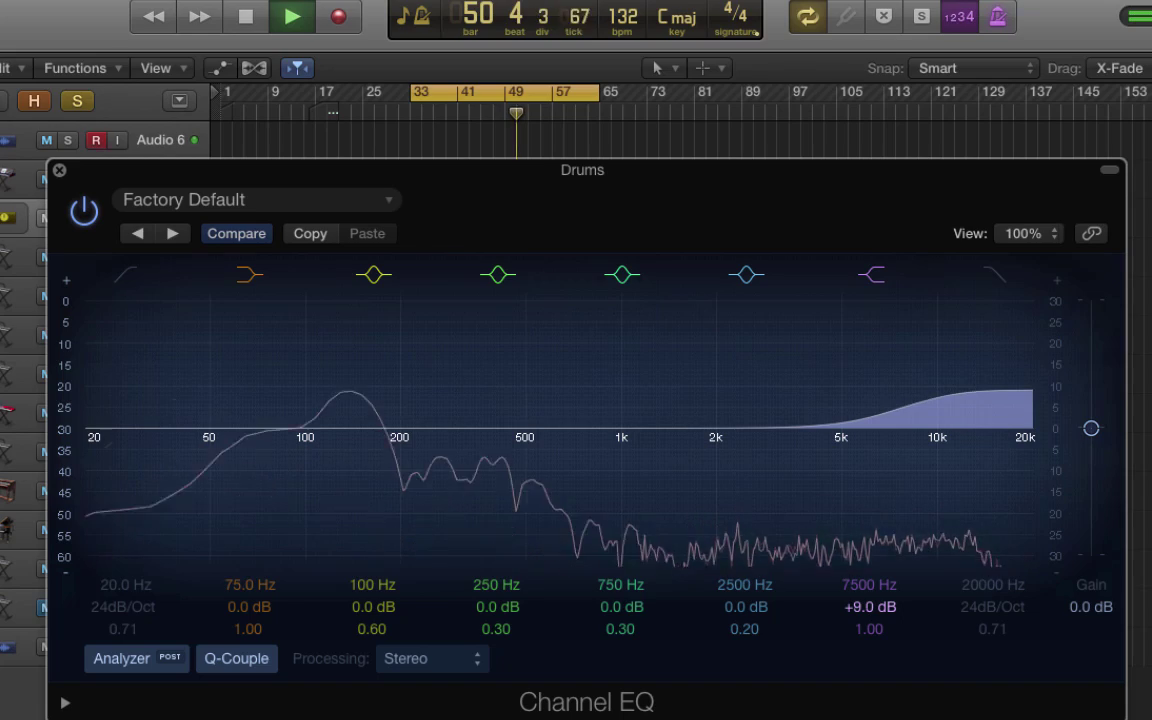
- Close the Channel EQ window and open the Drums stack's plug-in list
{"action": "left_click", "coordinate": [66, 168]}
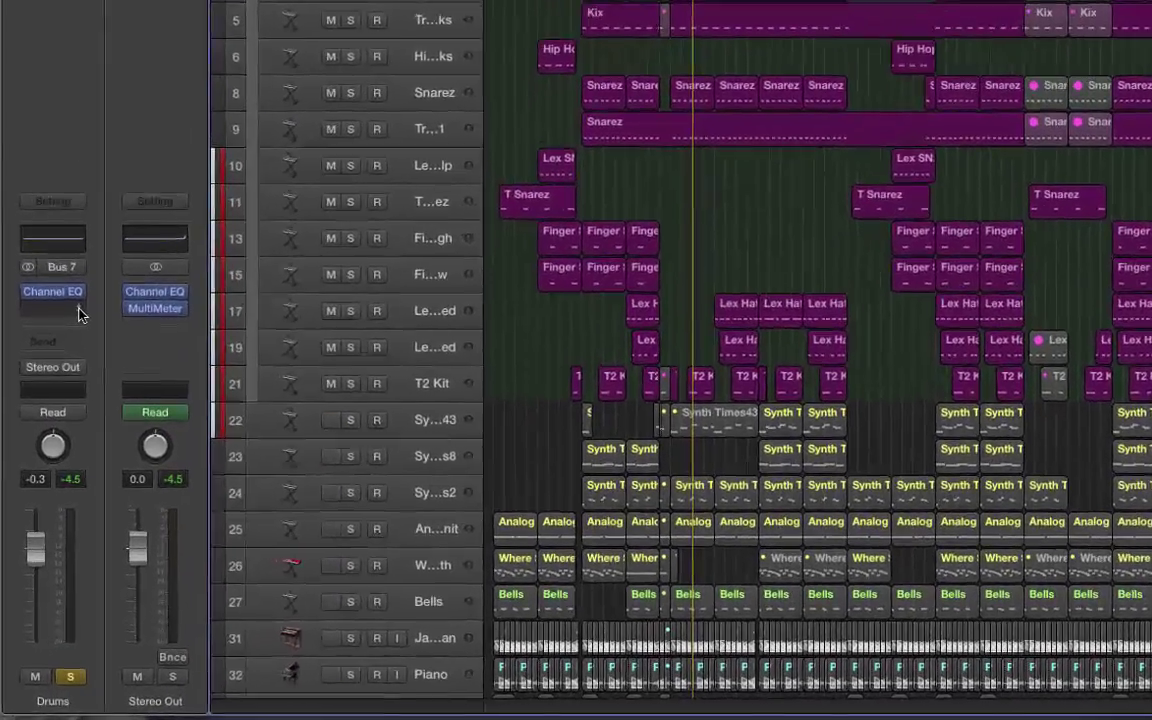
{"action": "left_click", "coordinate": [52, 291]}
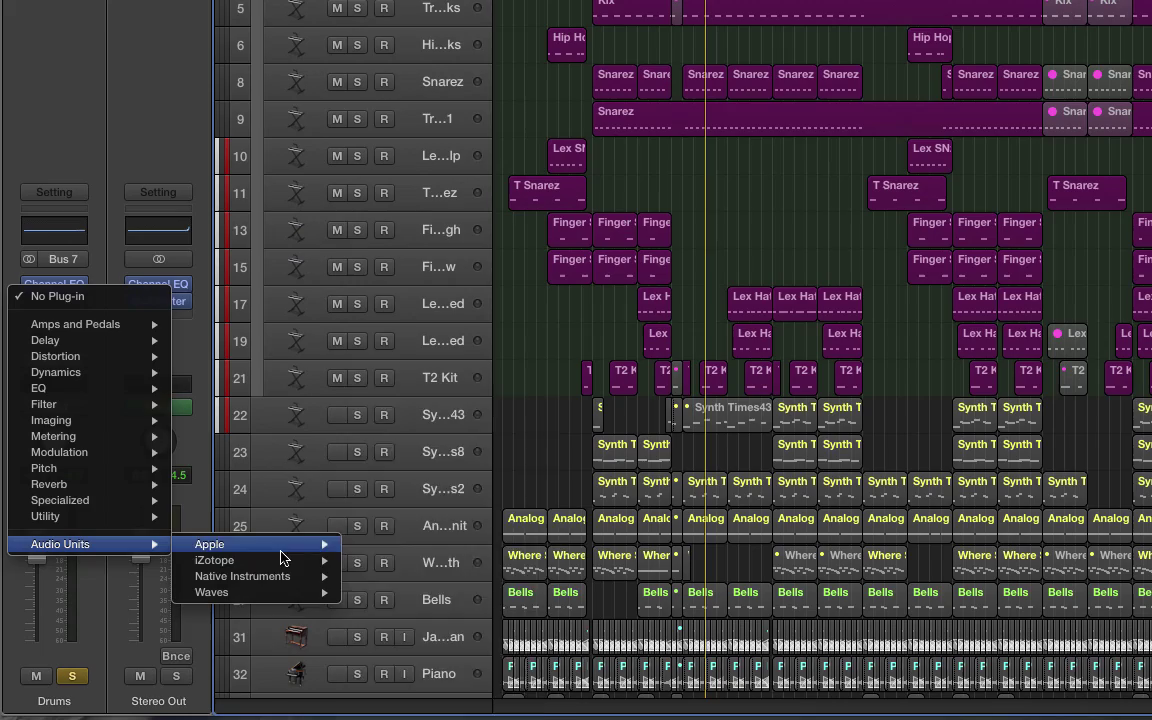
{"action": "mouse_move", "coordinate": [214, 560]}
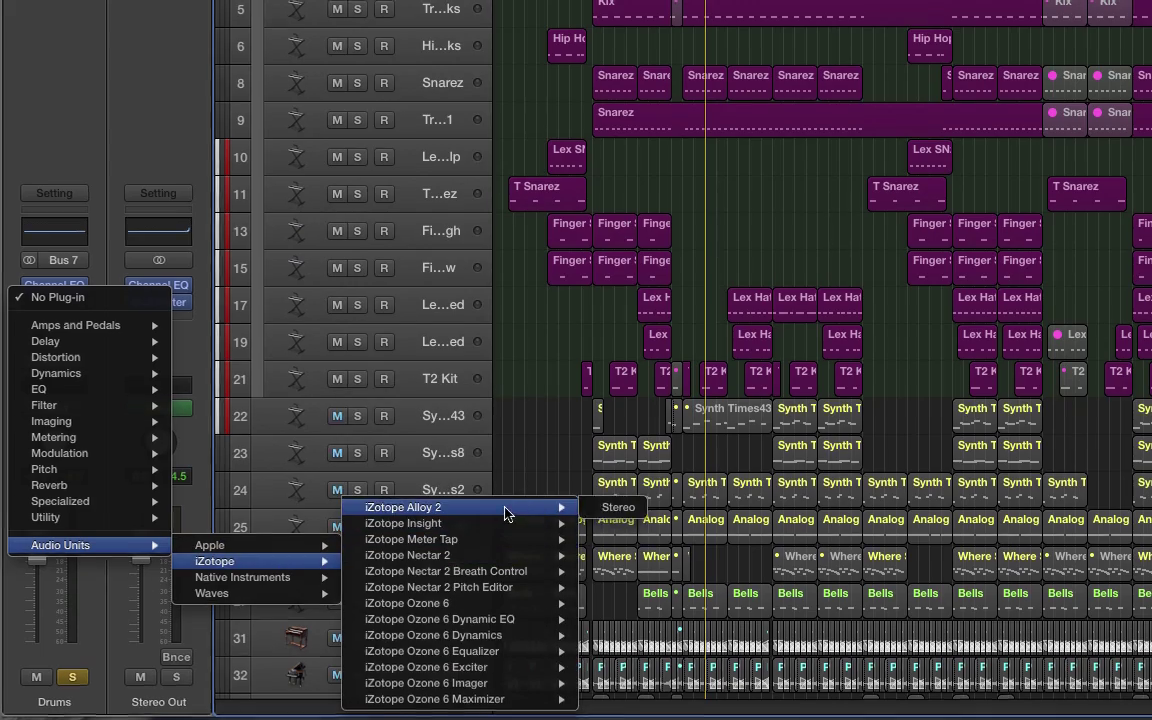
- Insert iZotope Alloy 2 (Stereo) in the Drums Audio FX slot after Channel EQ
{"action": "left_click", "coordinate": [403, 507]}
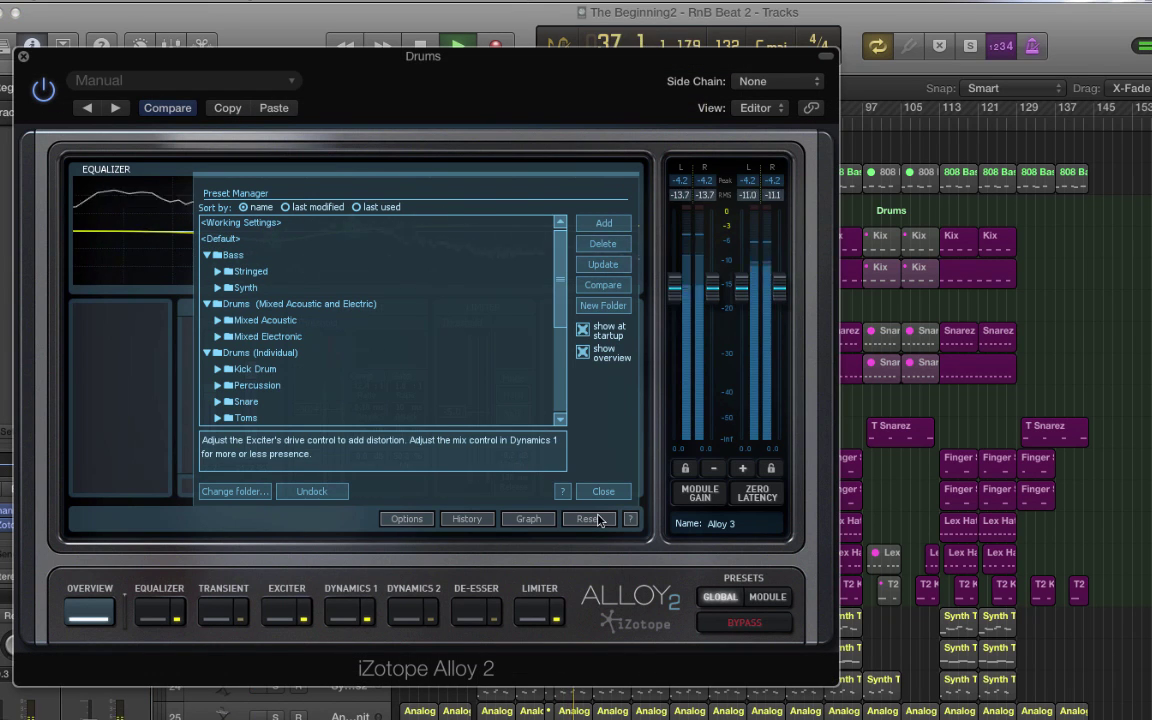
{"action": "left_click", "coordinate": [603, 491]}
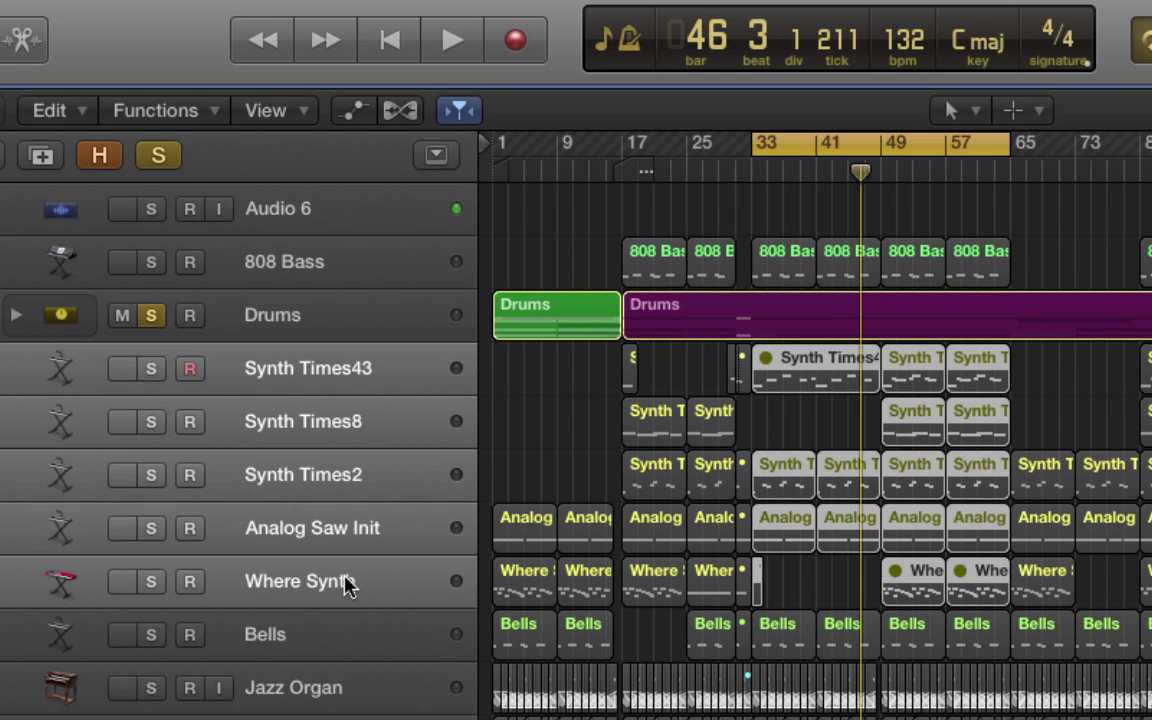
- Create a Folder Stack from the selected synth tracks, Synth Times43 through Bells
{"action": "key", "text": "shift+cmd+D"}
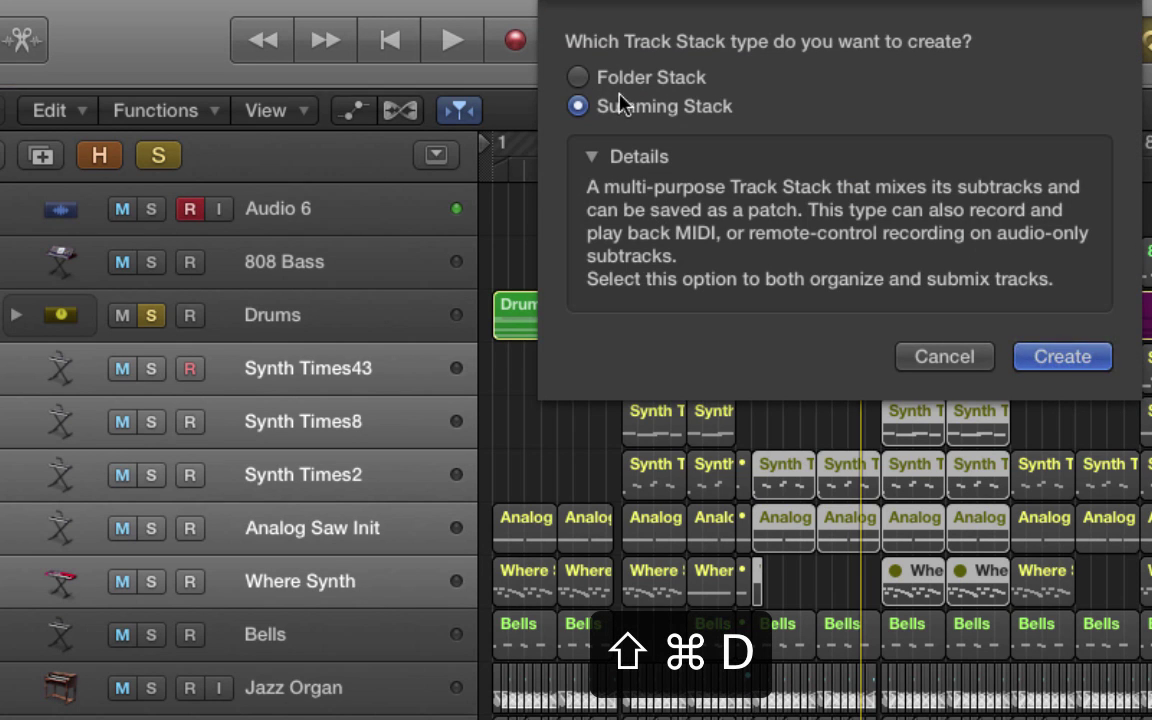
{"action": "left_click", "coordinate": [576, 77]}
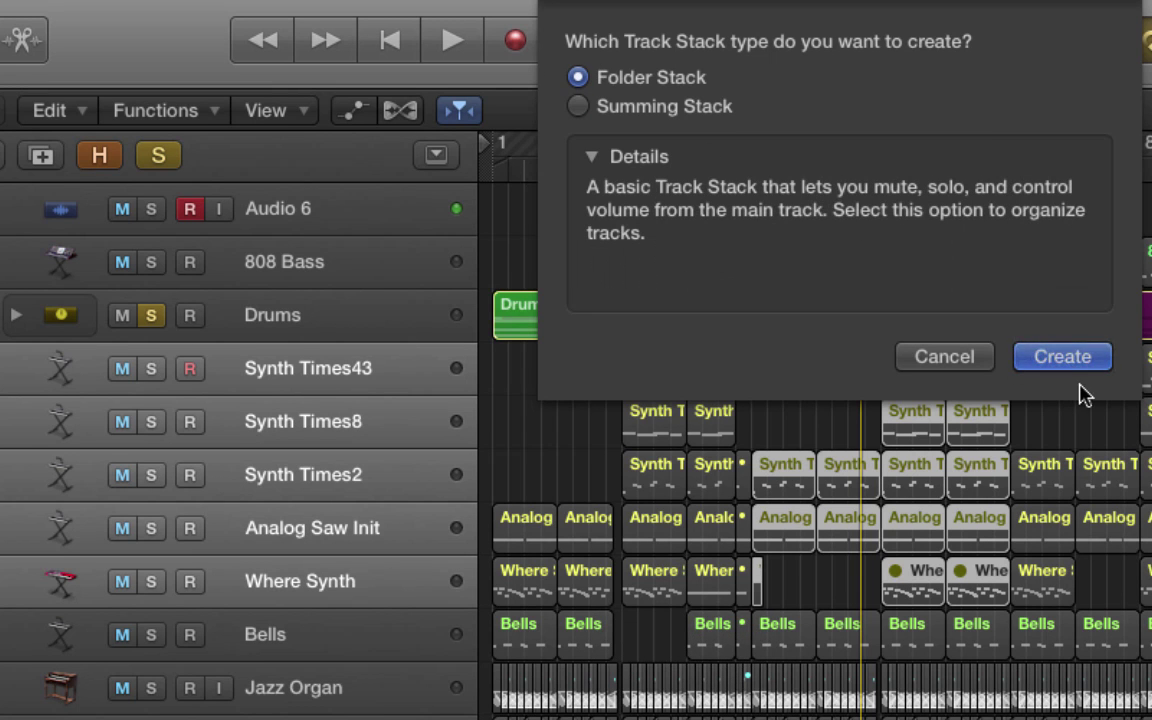
{"action": "left_click", "coordinate": [1063, 356]}
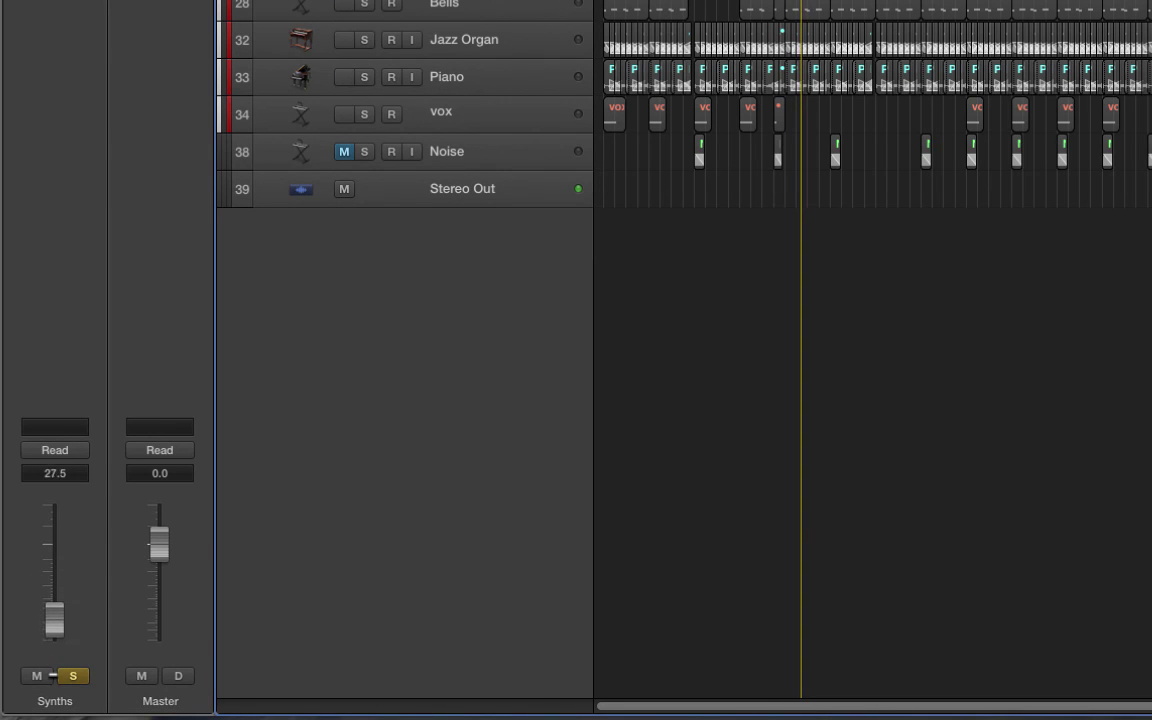
- Pull the Synths channel strip fader in the inspector down to -2.2 dB
{"action": "left_click_drag", "start_coordinate": [54, 620], "coordinate": [54, 560]}
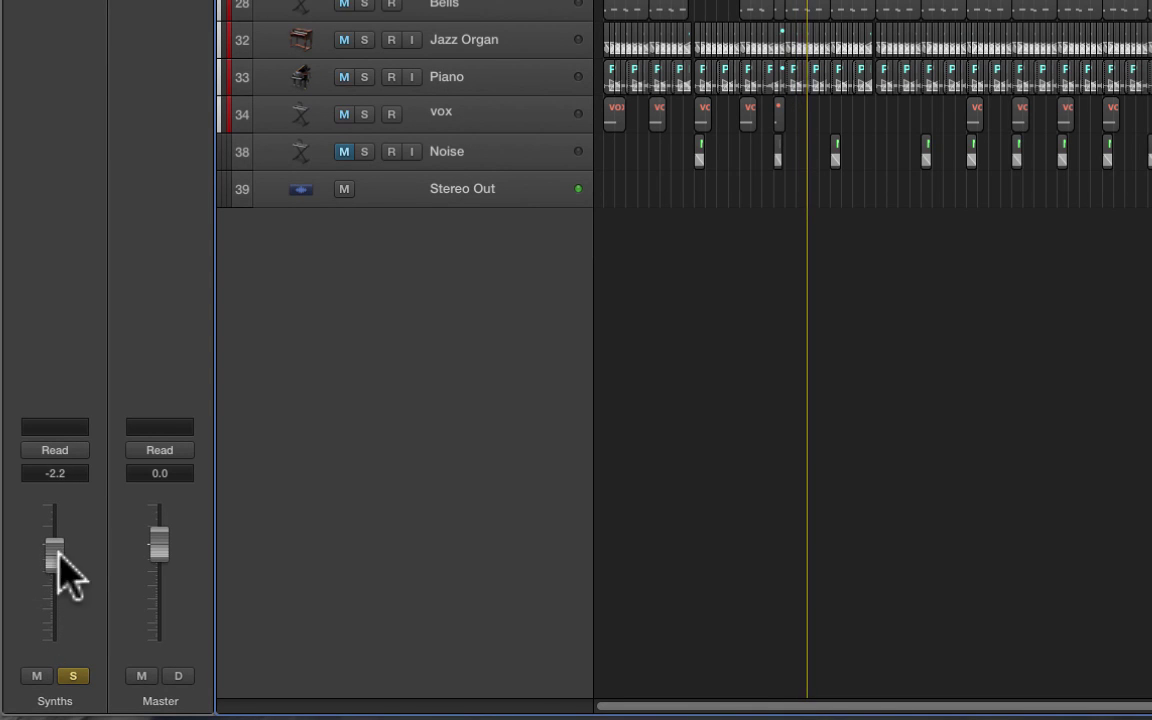